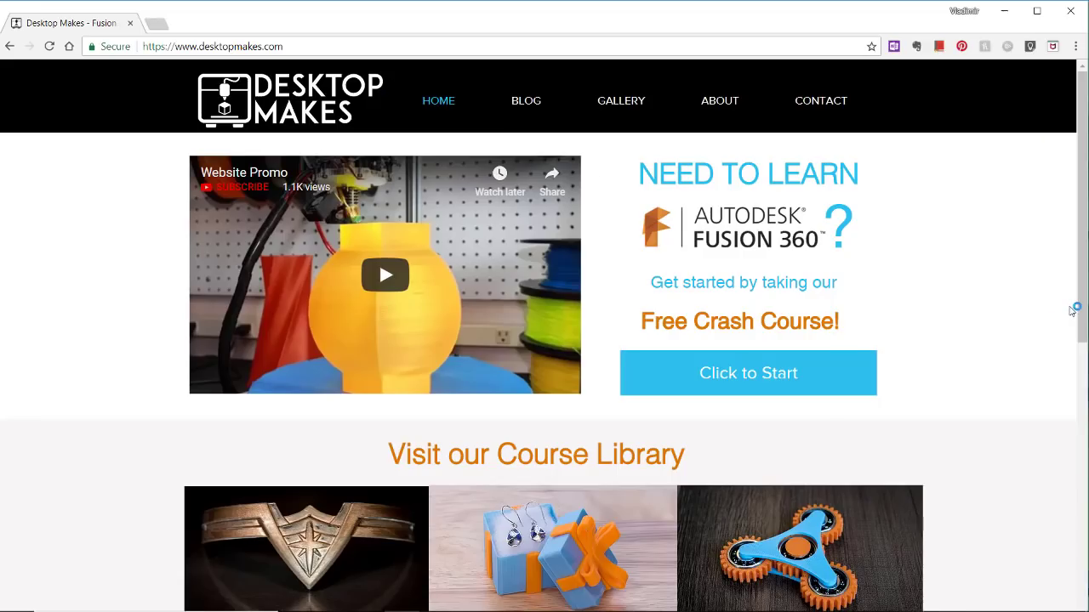
mouse_move(1037, 247)
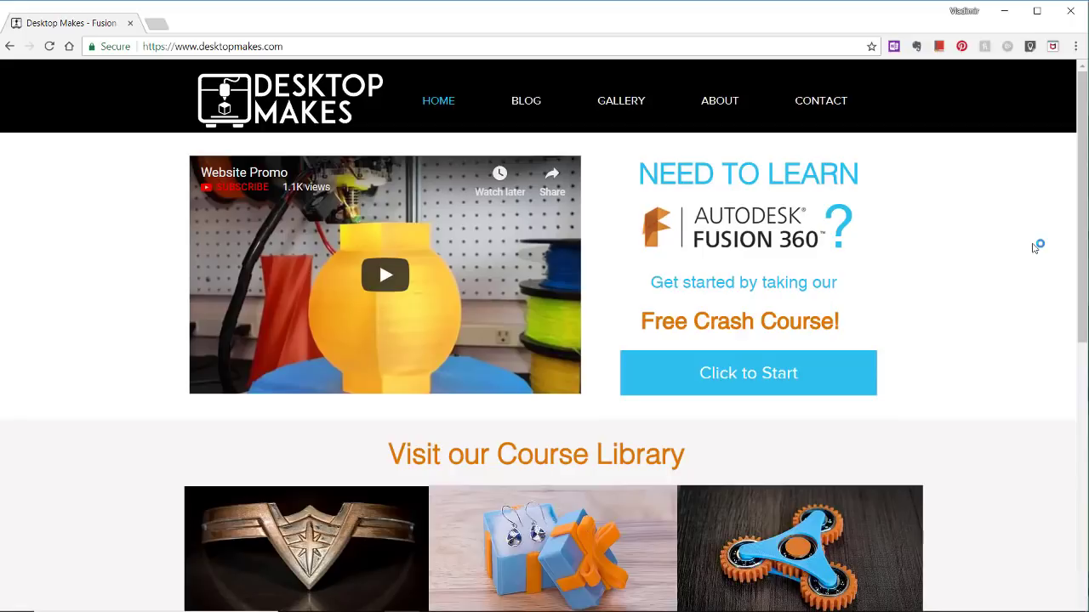
mouse_move(544, 451)
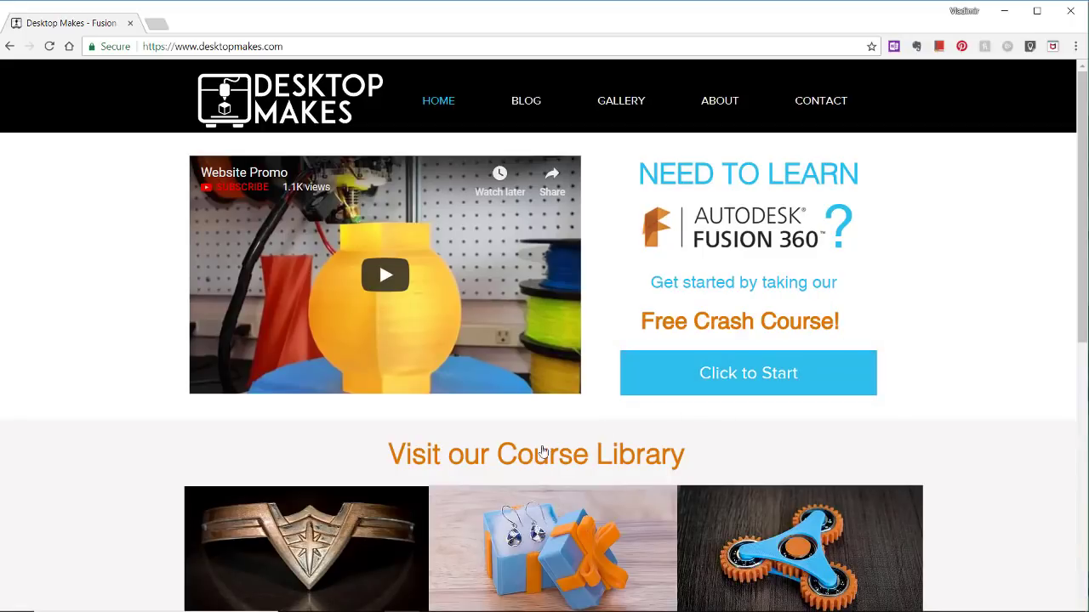
Open courses.desktopmakes.com in a new tab and scroll through the Featured Courses
click(748, 372)
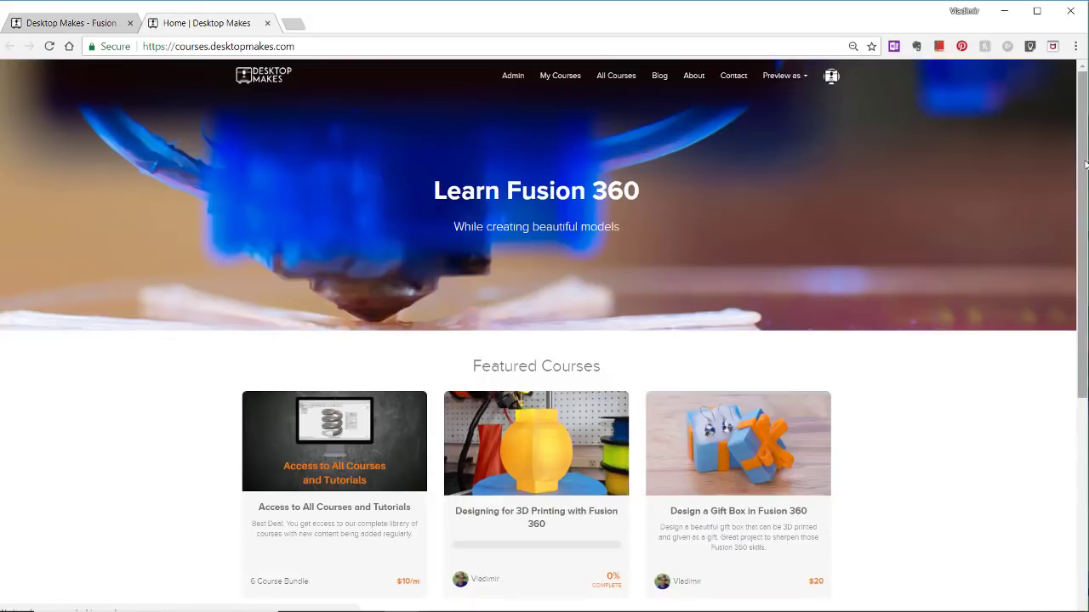
scroll(down, 3)
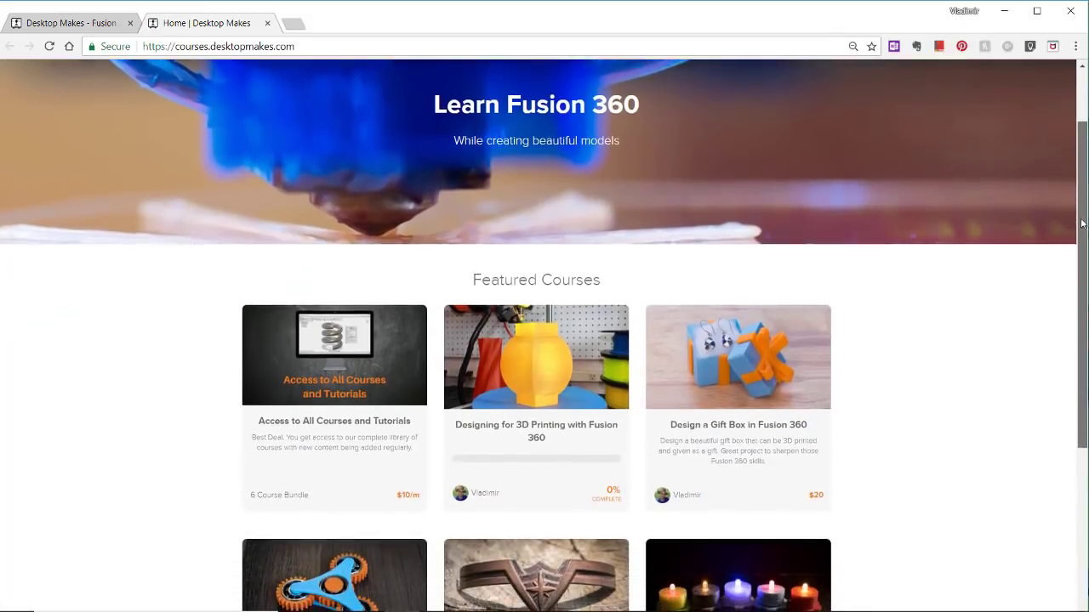
scroll(down, 3)
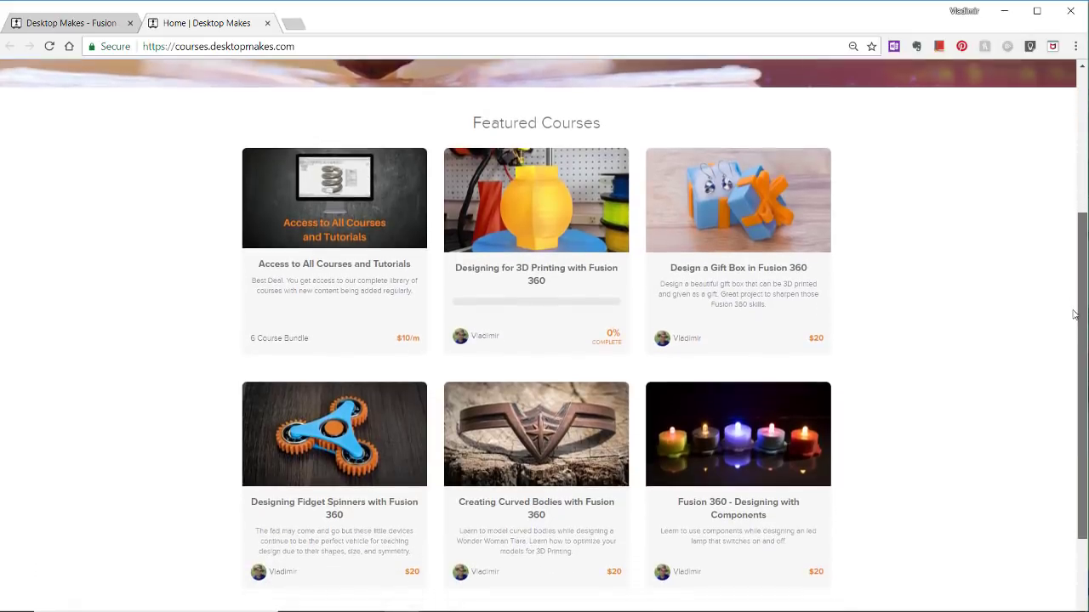
scroll(down, 3)
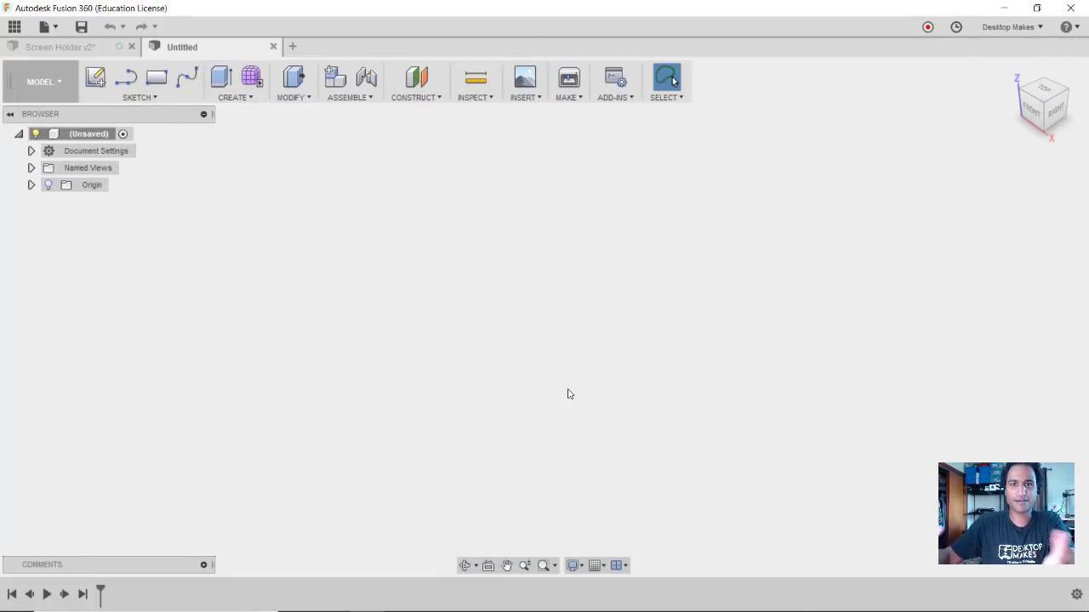
mouse_move(350, 291)
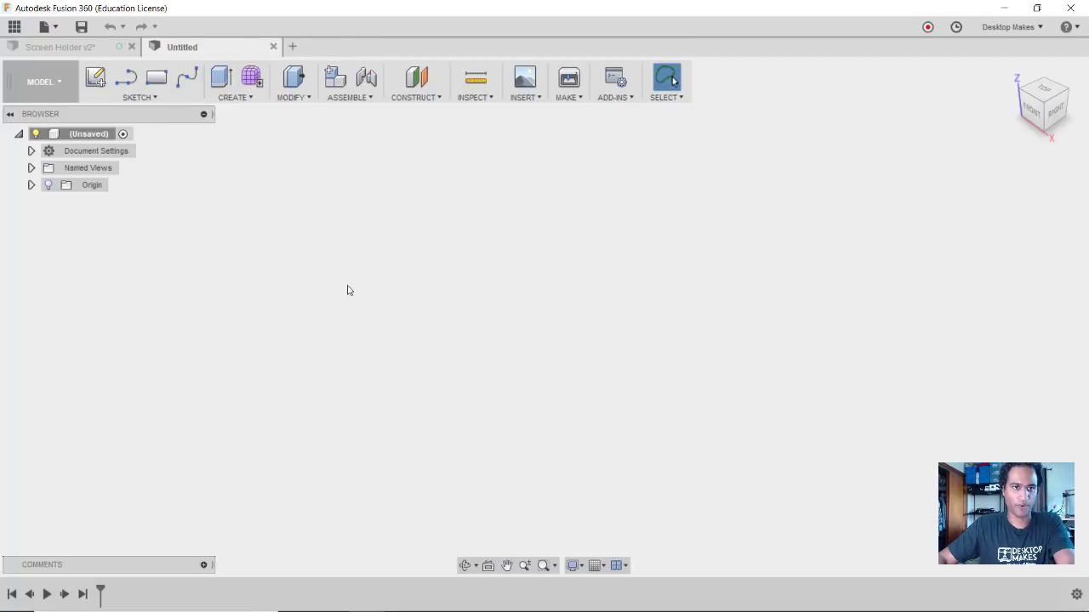
On the top plane, draw a 145 × 89 mm two-point rectangle from the origin and finish the sketch
click(140, 97)
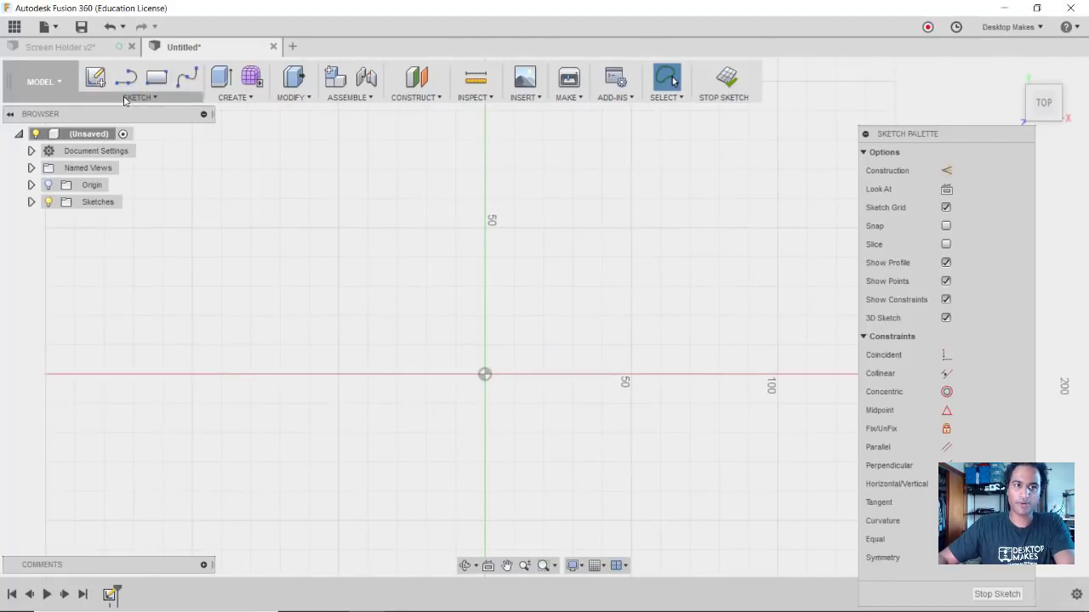
click(141, 97)
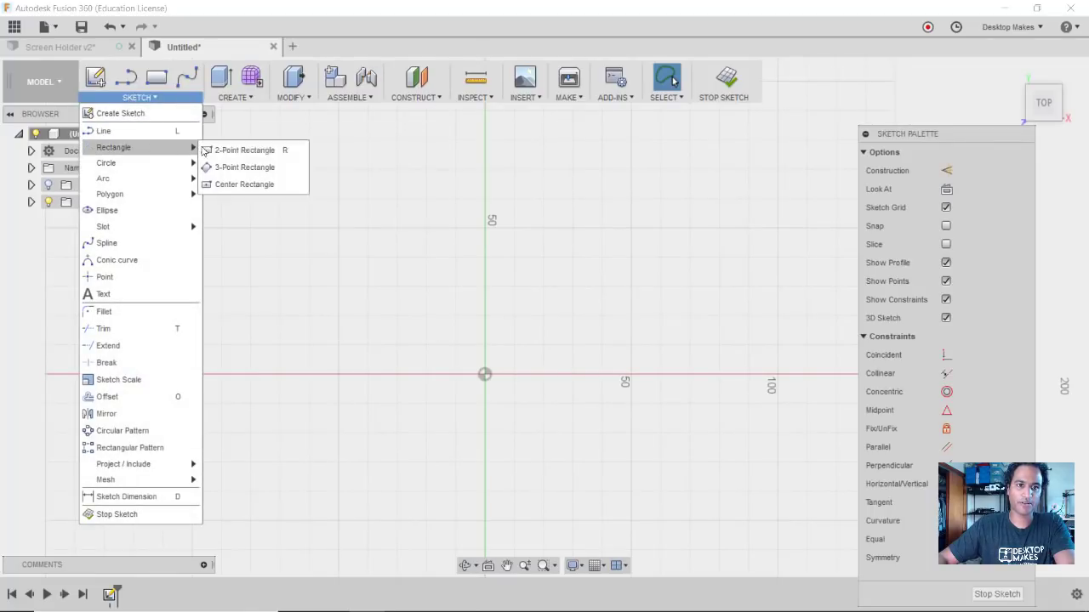
click(245, 149)
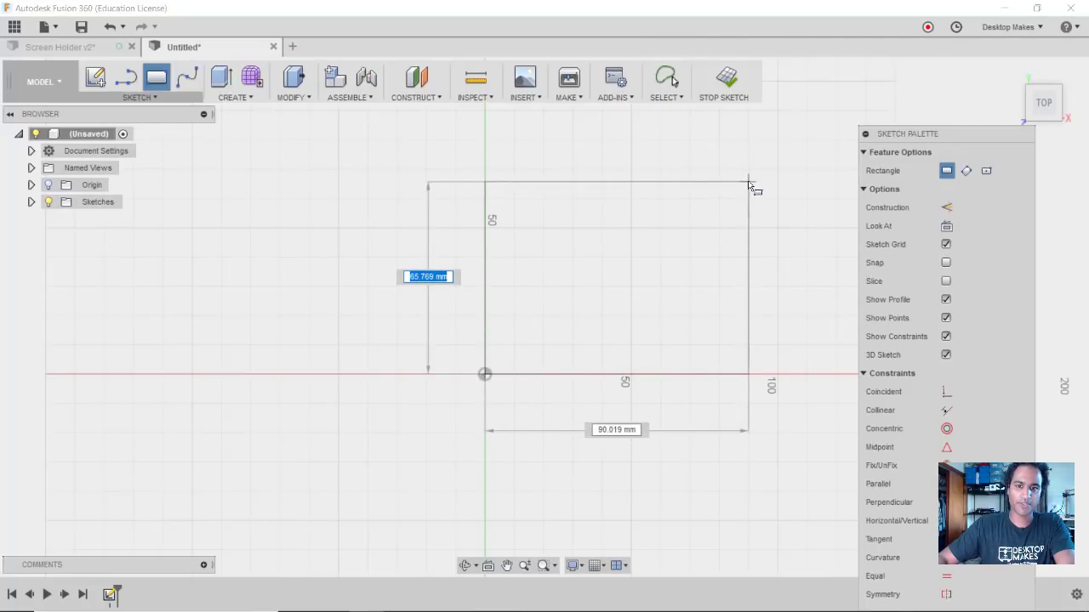
click(743, 185)
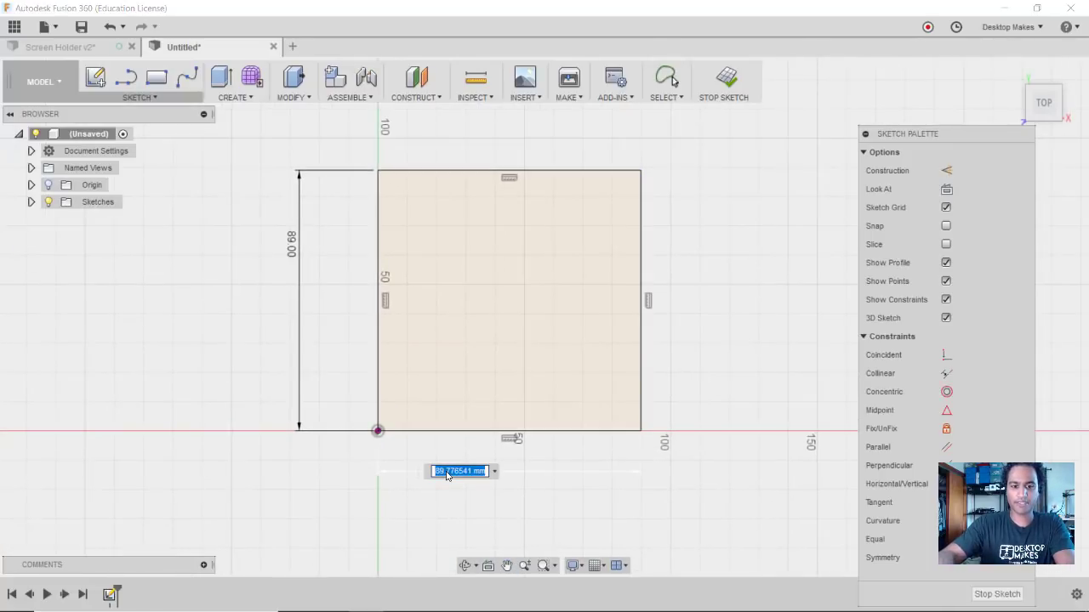
text(145.00)
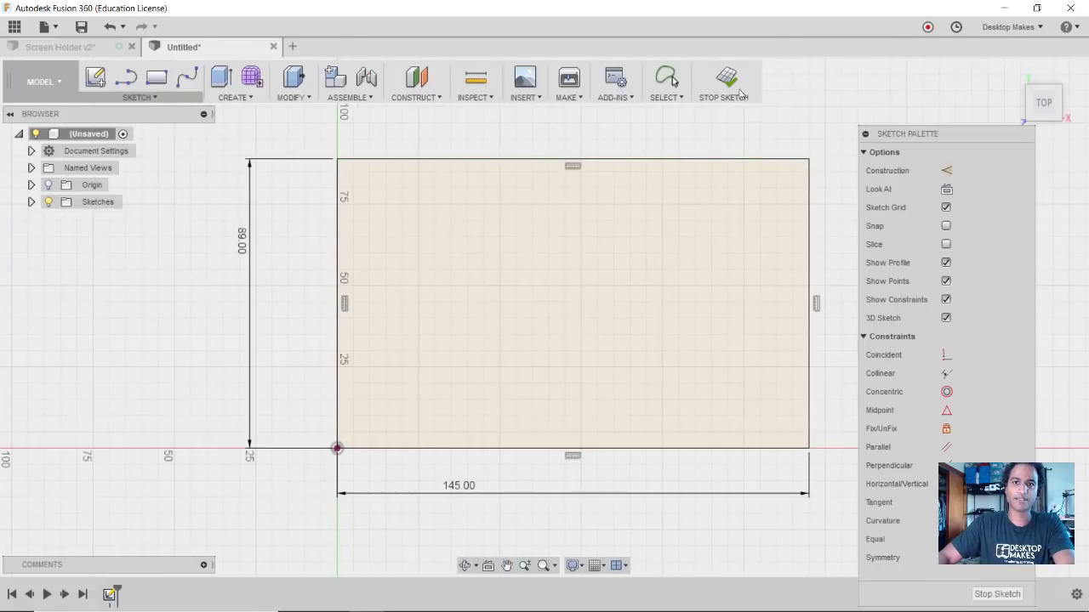
click(722, 81)
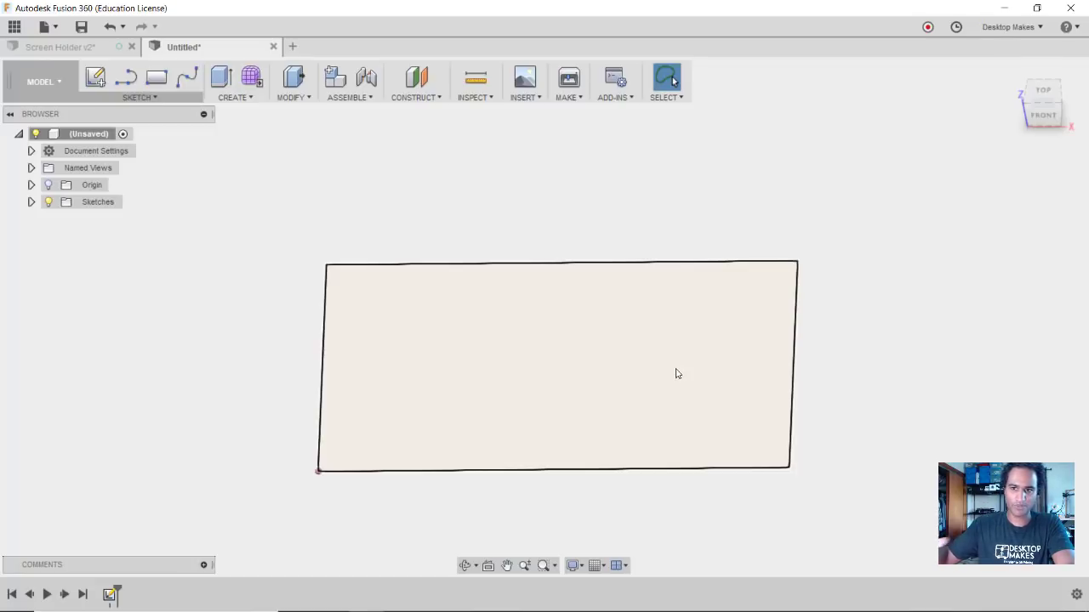
mouse_move(459, 214)
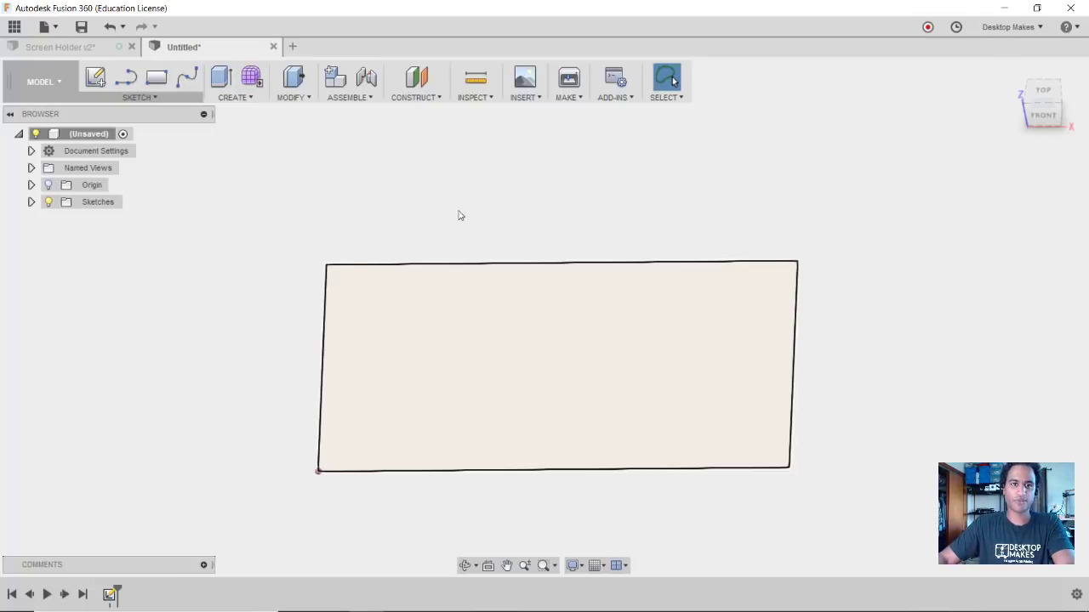
Extrude the rectangle profile into a solid block body, then return to the Untitled design
click(221, 77)
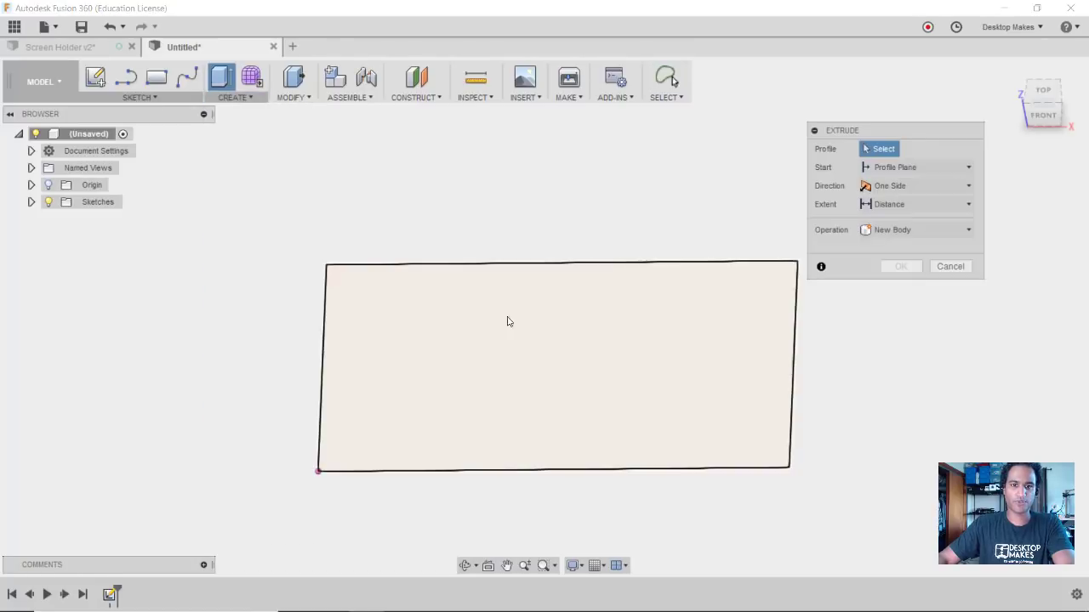
click(509, 322)
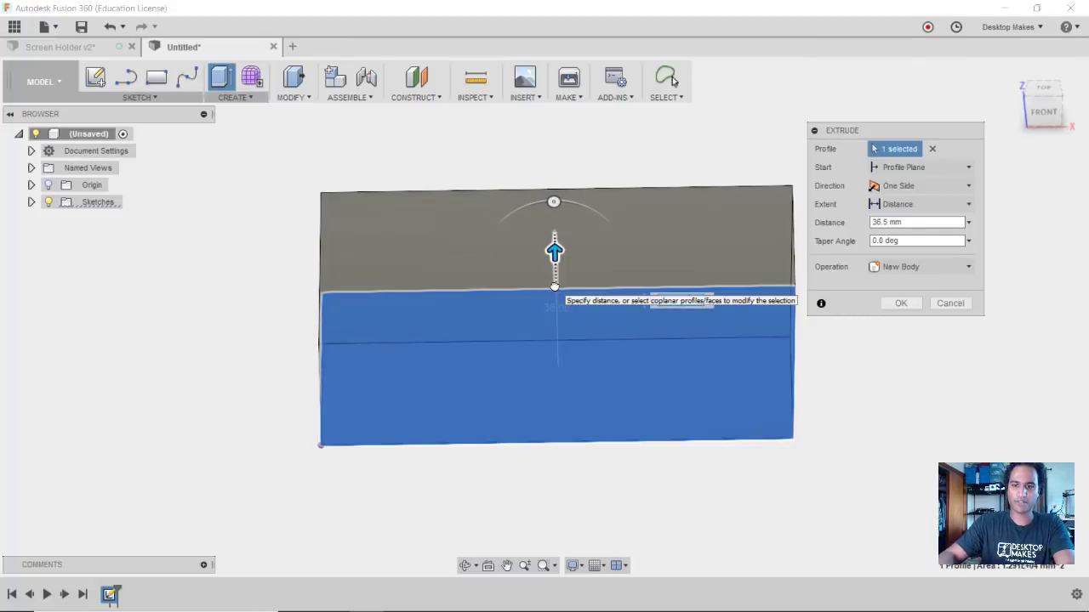
click(901, 303)
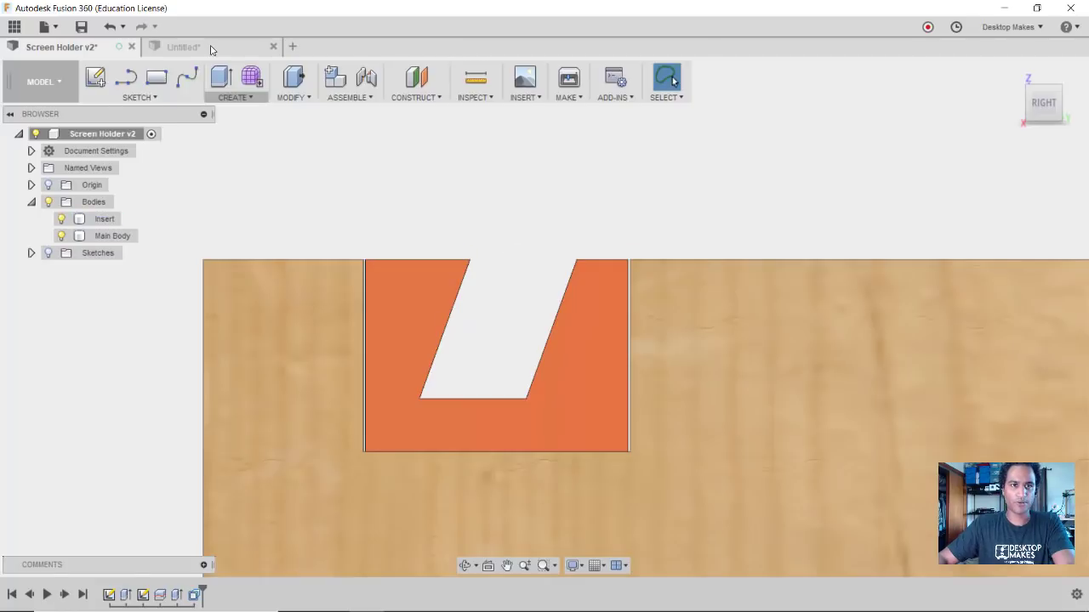
click(183, 46)
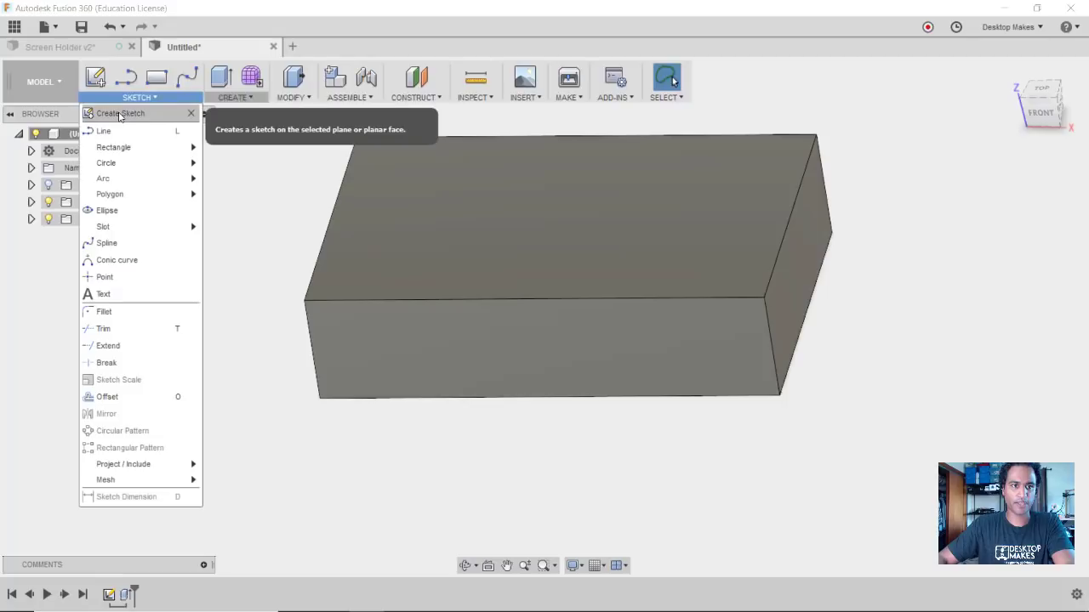
On the block's side face, draw a rectangle from the top edge with an 18 mm height
click(122, 113)
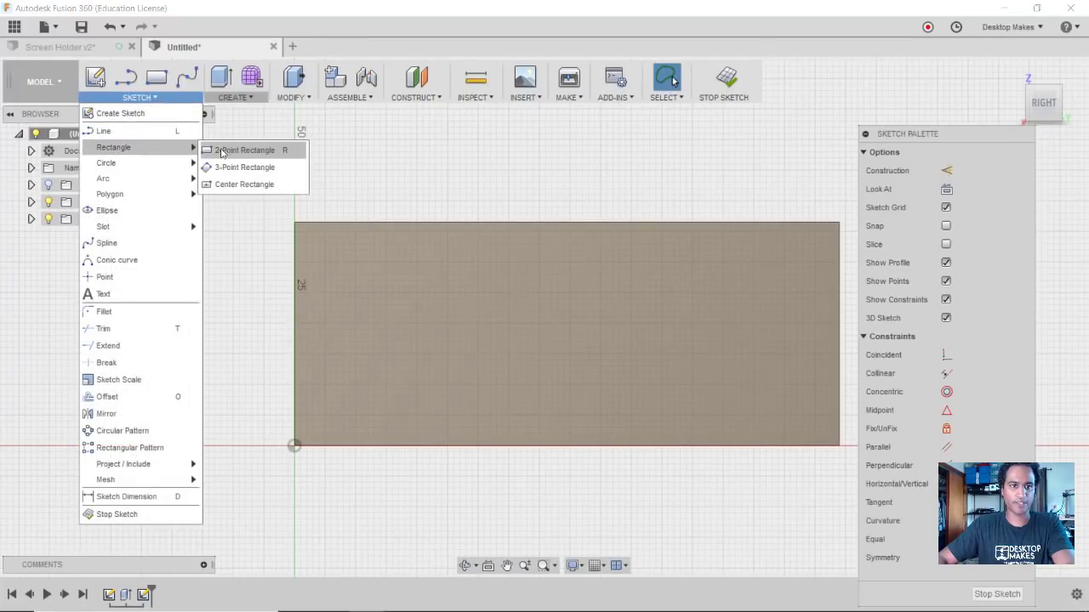
mouse_move(247, 150)
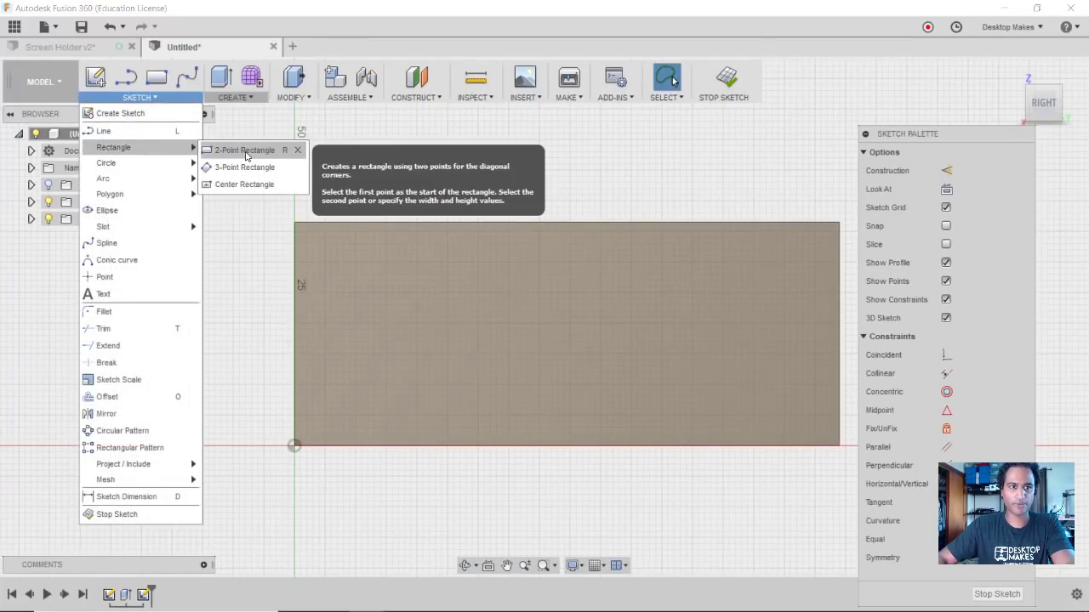
click(245, 149)
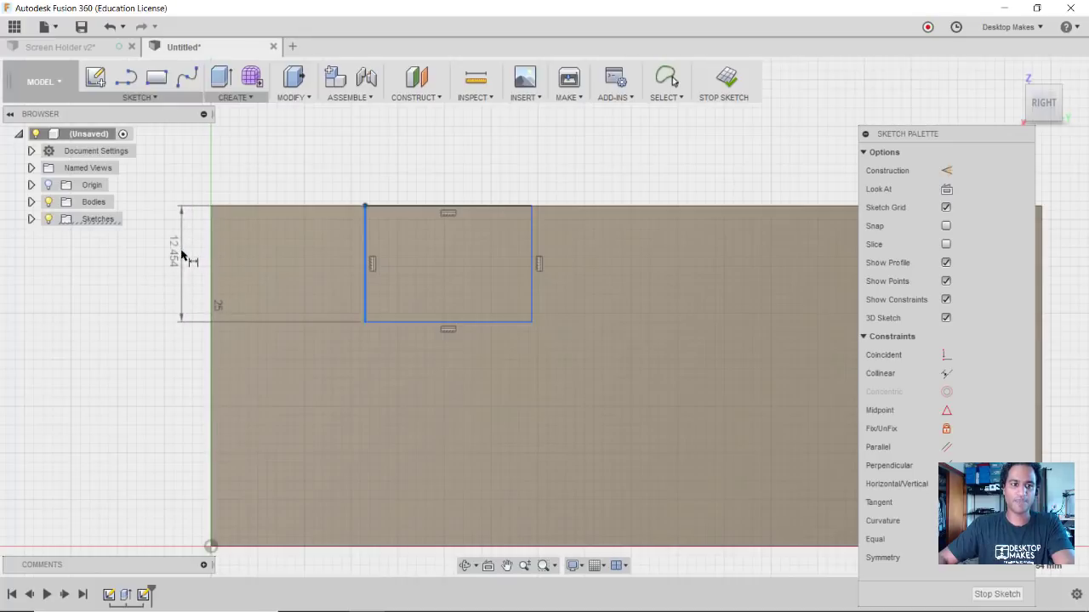
double_click(175, 257)
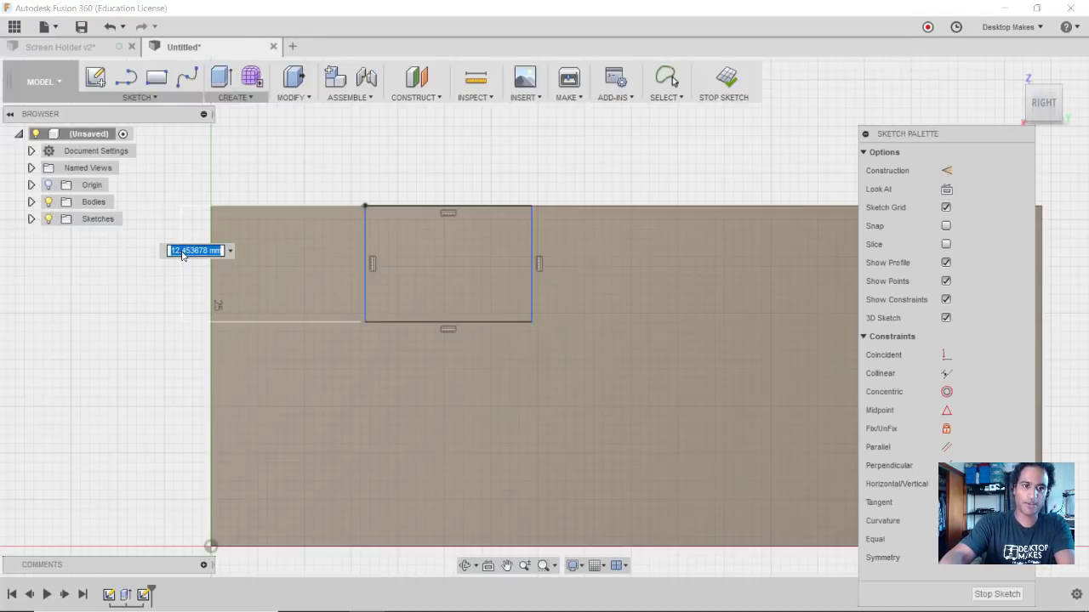
text(18)
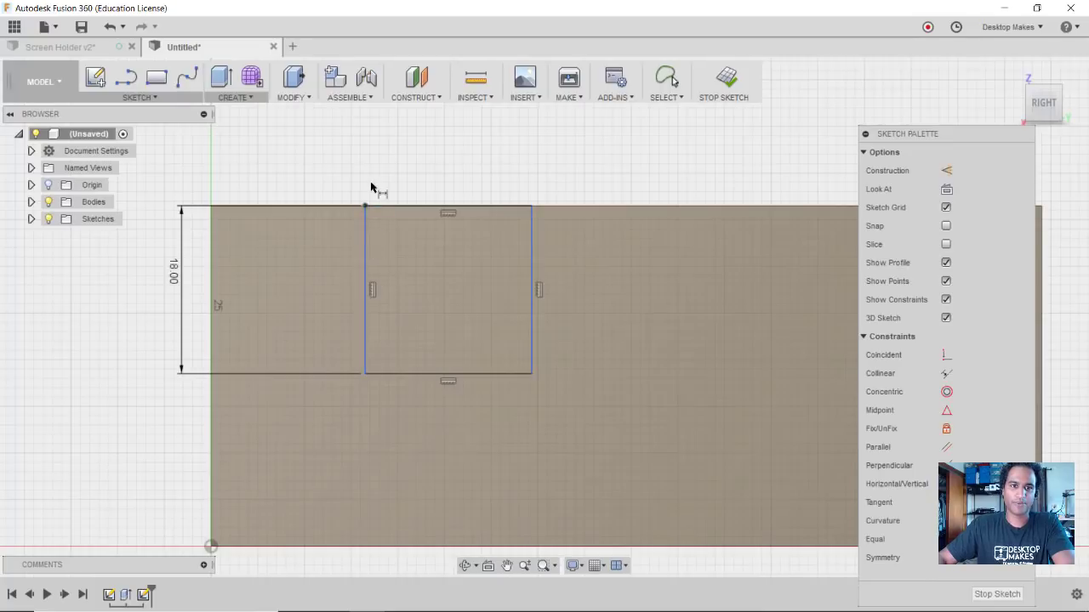
mouse_move(248, 307)
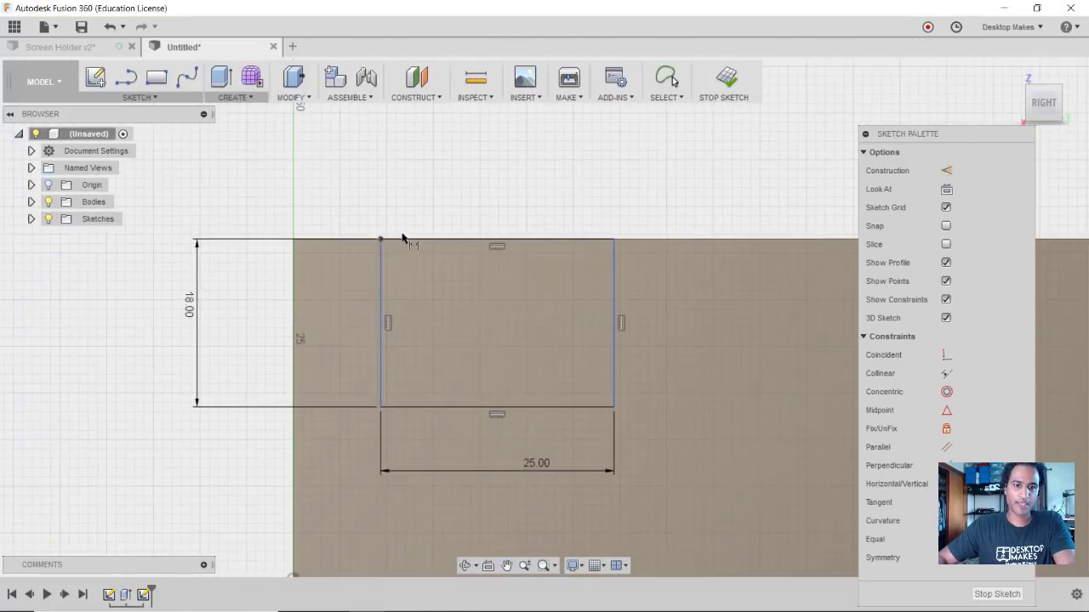
mouse_move(297, 248)
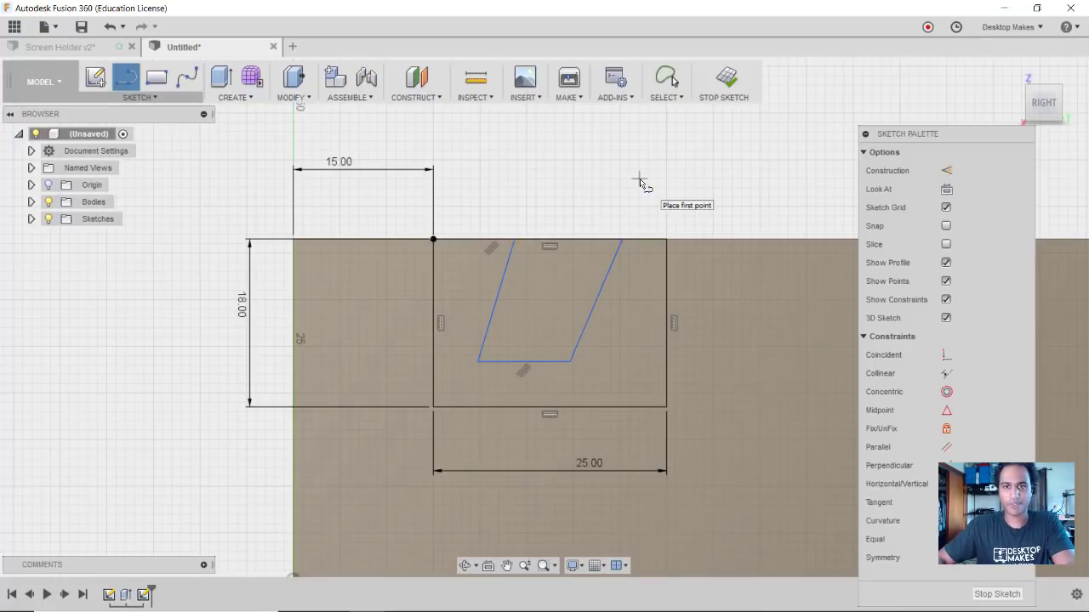
mouse_move(508, 290)
text(7)
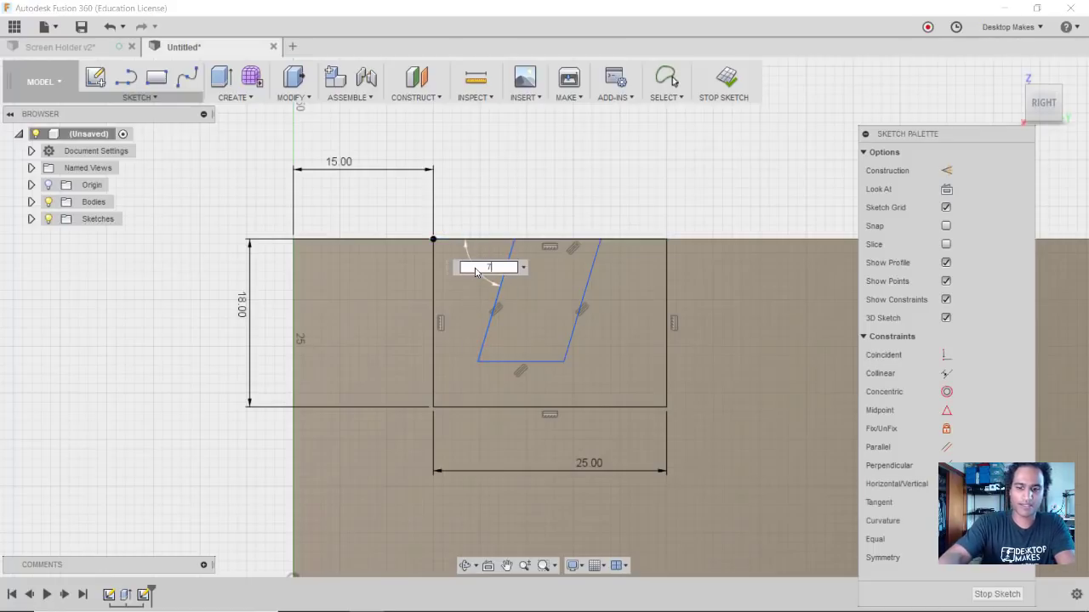
Set the slanted slot's depth to 13 mm and its bottom width to 10 mm
text(0.0°)
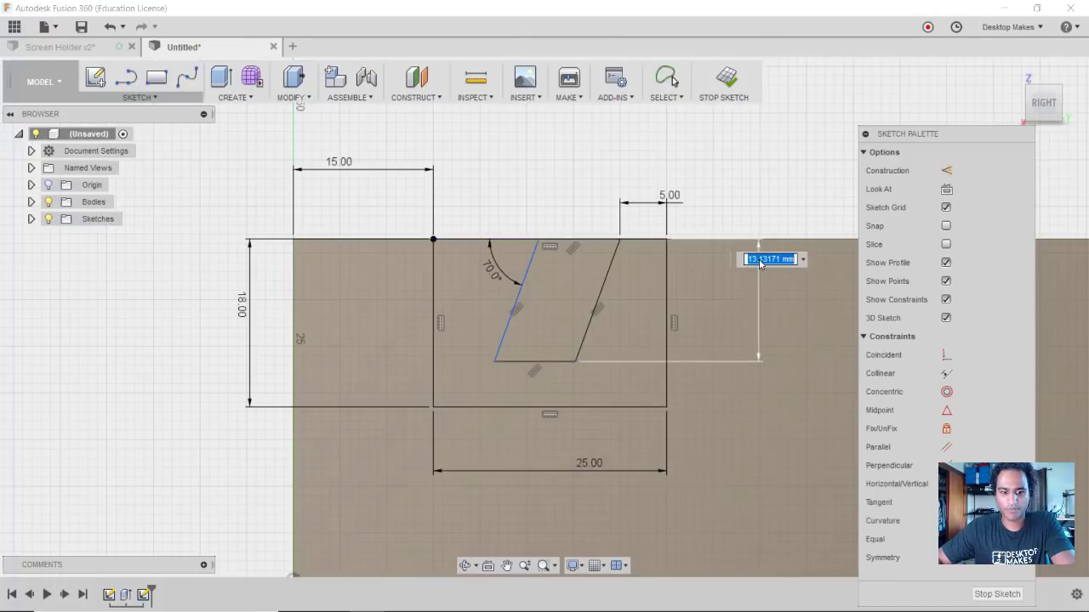
text(13)
key(Return)
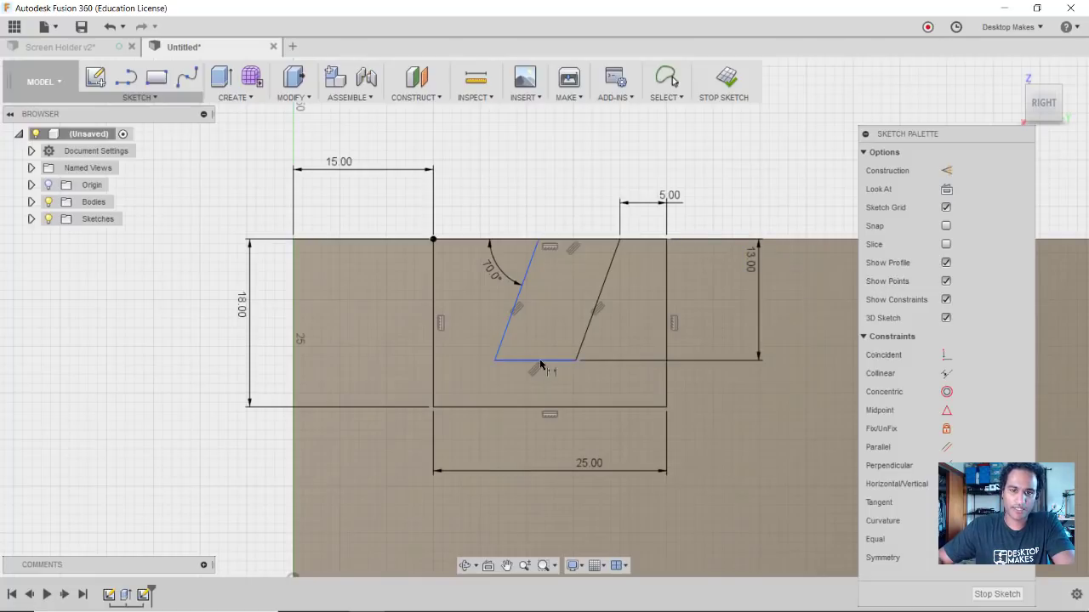
mouse_move(552, 369)
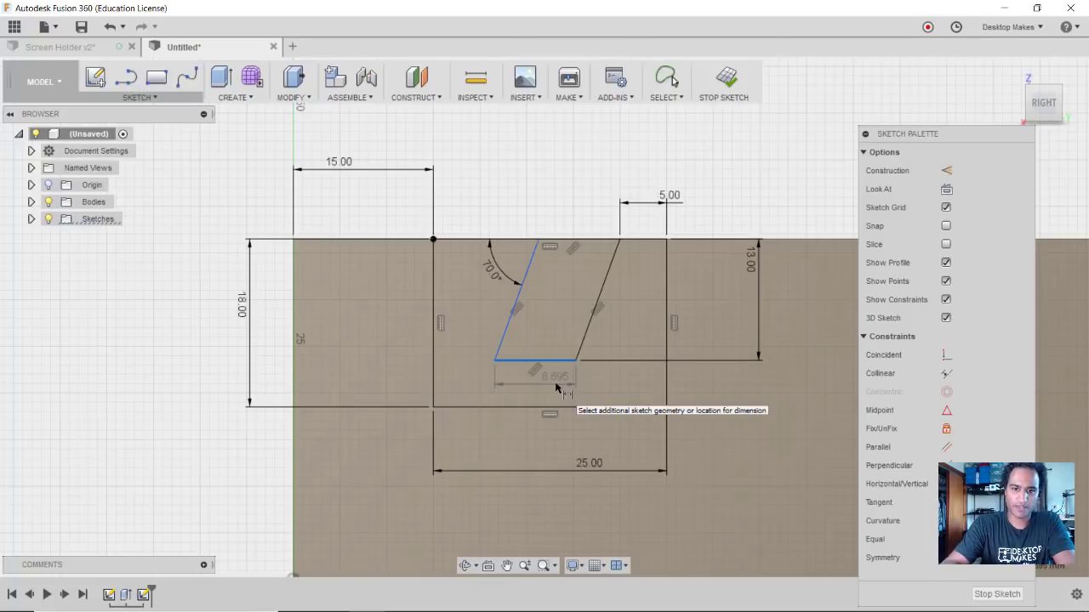
click(549, 375)
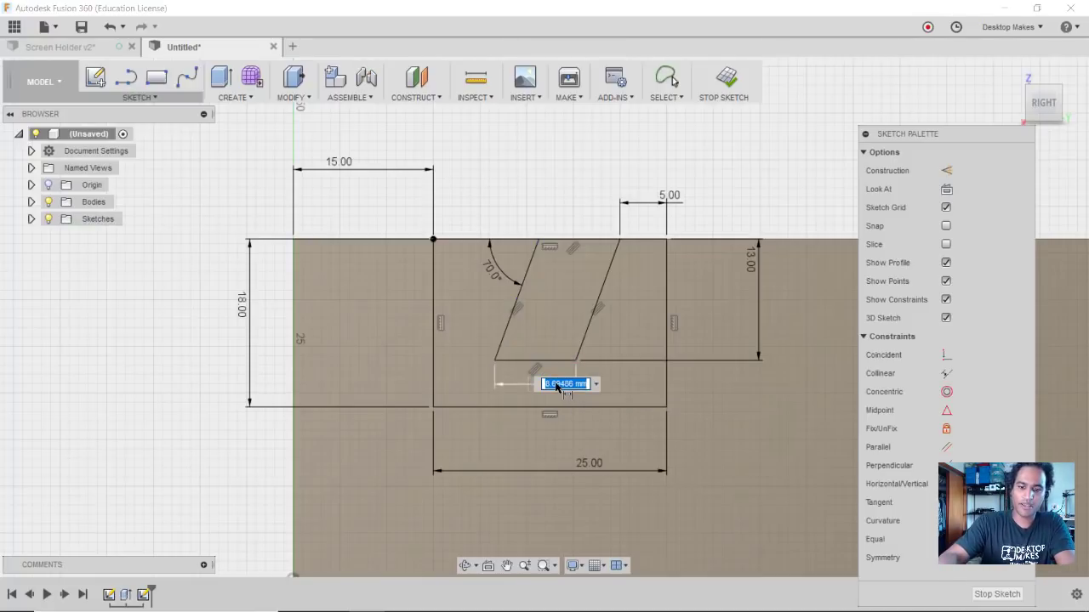
text(10.00)
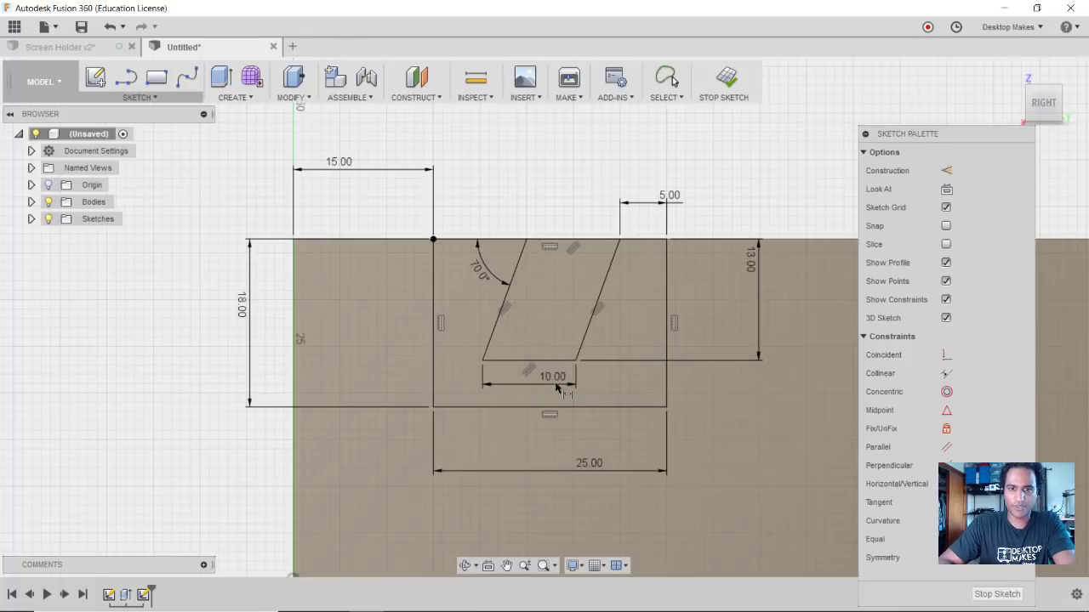
mouse_move(686, 486)
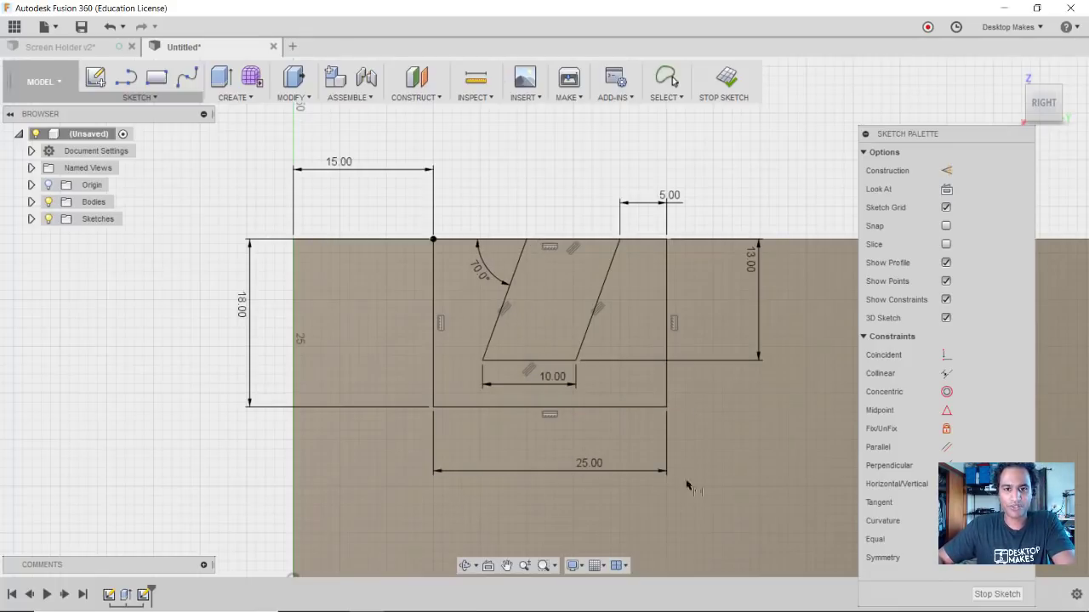
mouse_move(813, 330)
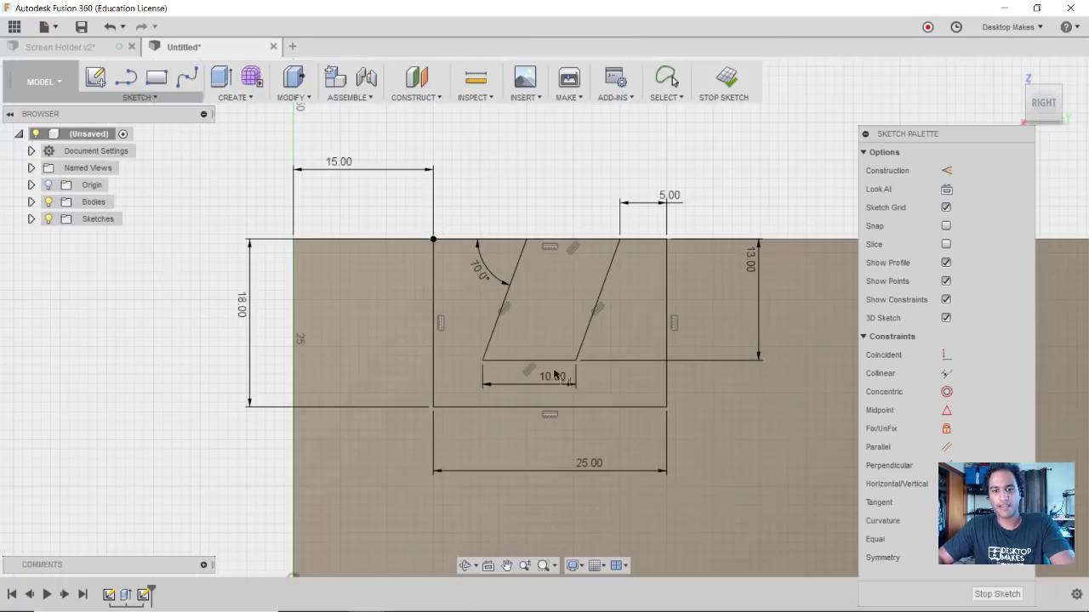
Finish the slot sketch and switch to the Screen Holder v2 design
click(502, 310)
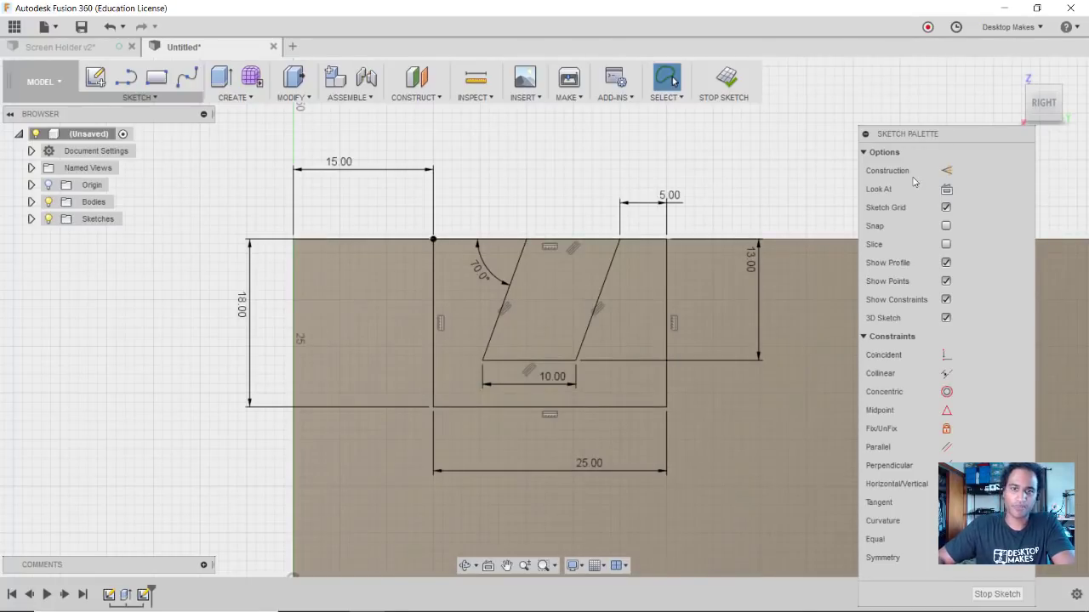
click(725, 77)
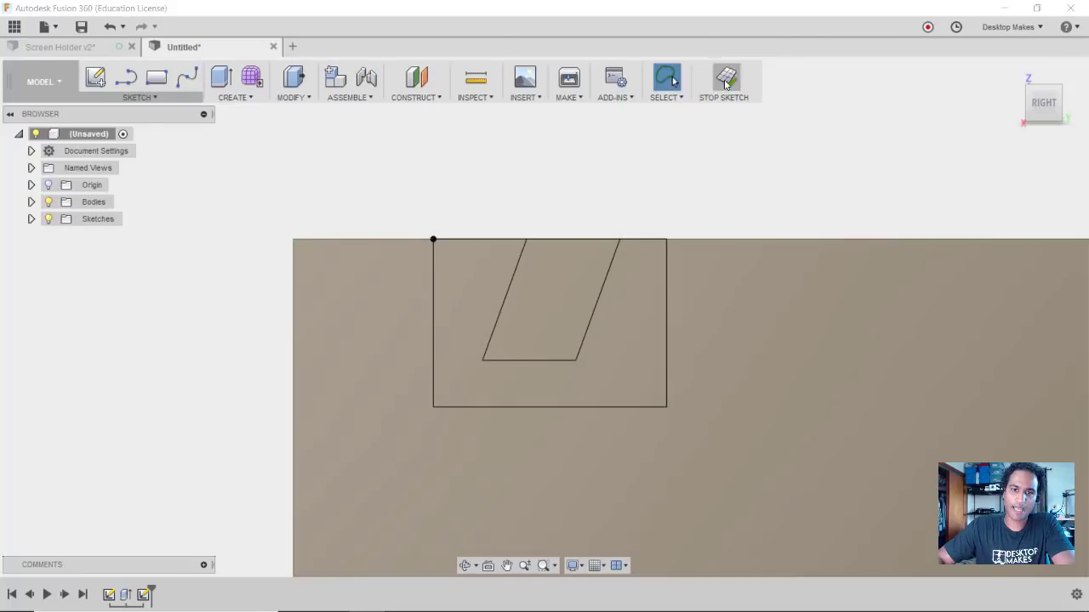
click(726, 77)
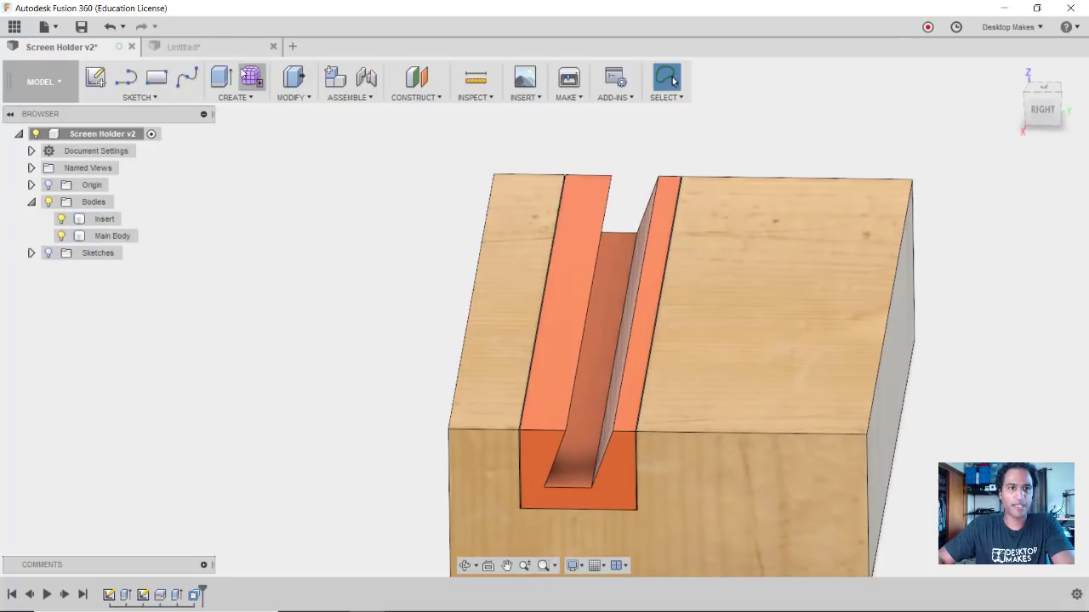
In Untitled, split the block with the rectangle sketch, Extend Splitting Tool unchecked
click(182, 46)
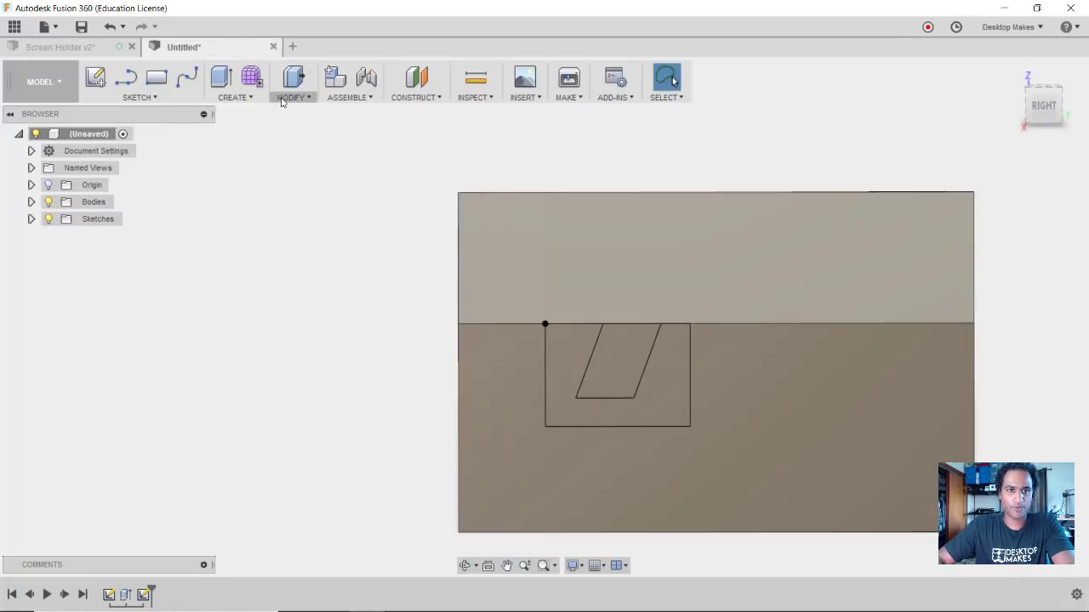
click(293, 96)
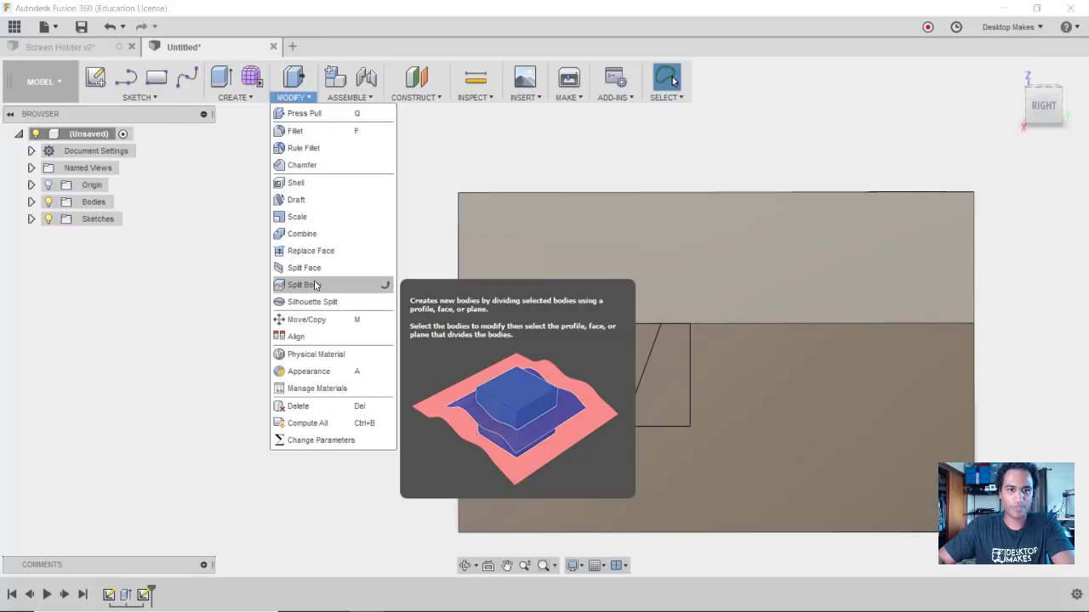
click(302, 285)
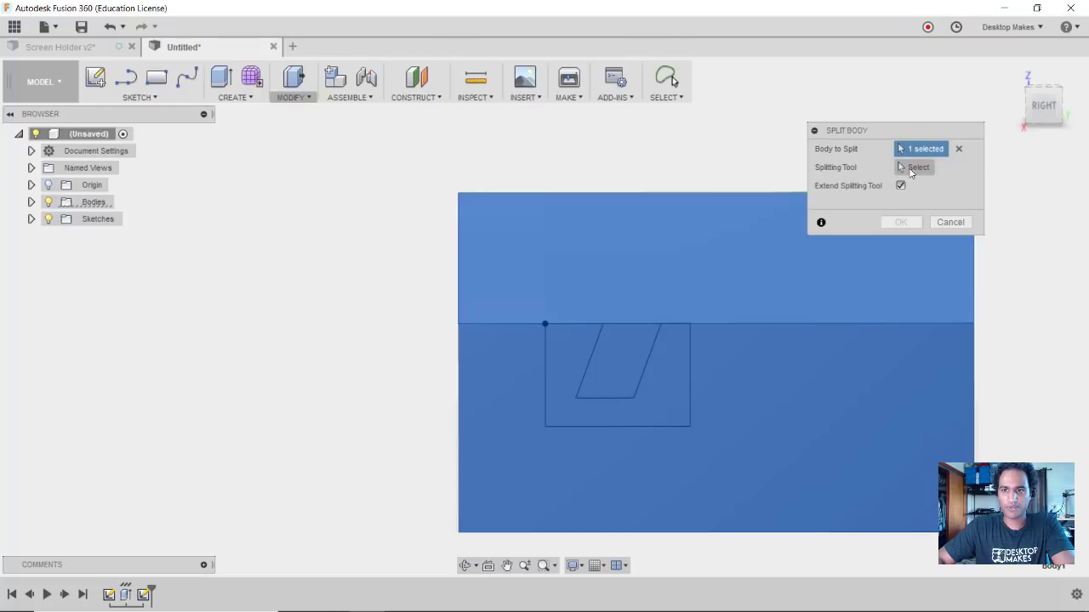
click(915, 167)
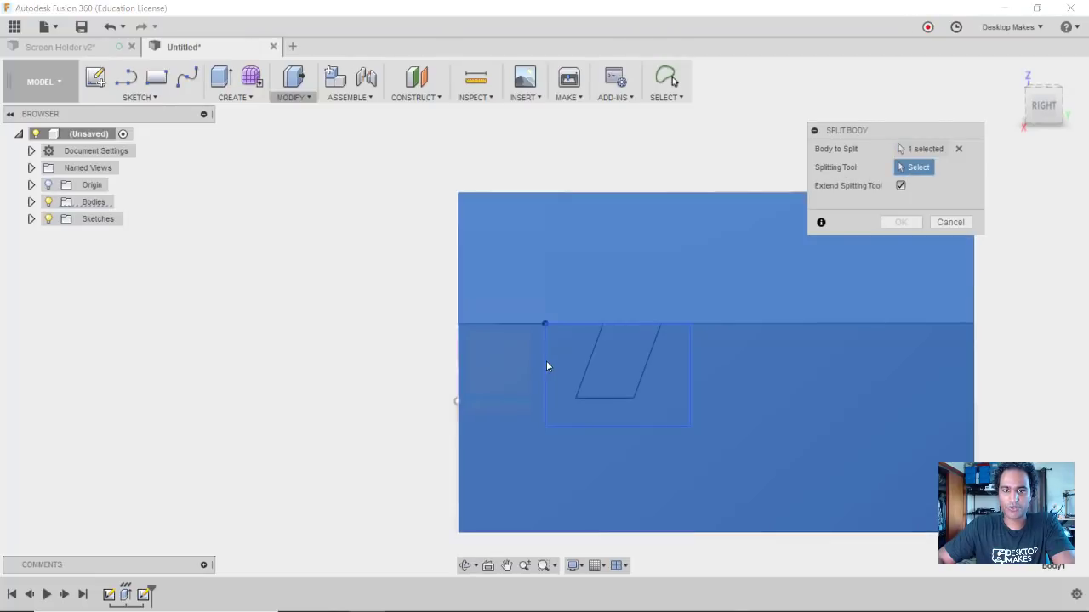
click(621, 349)
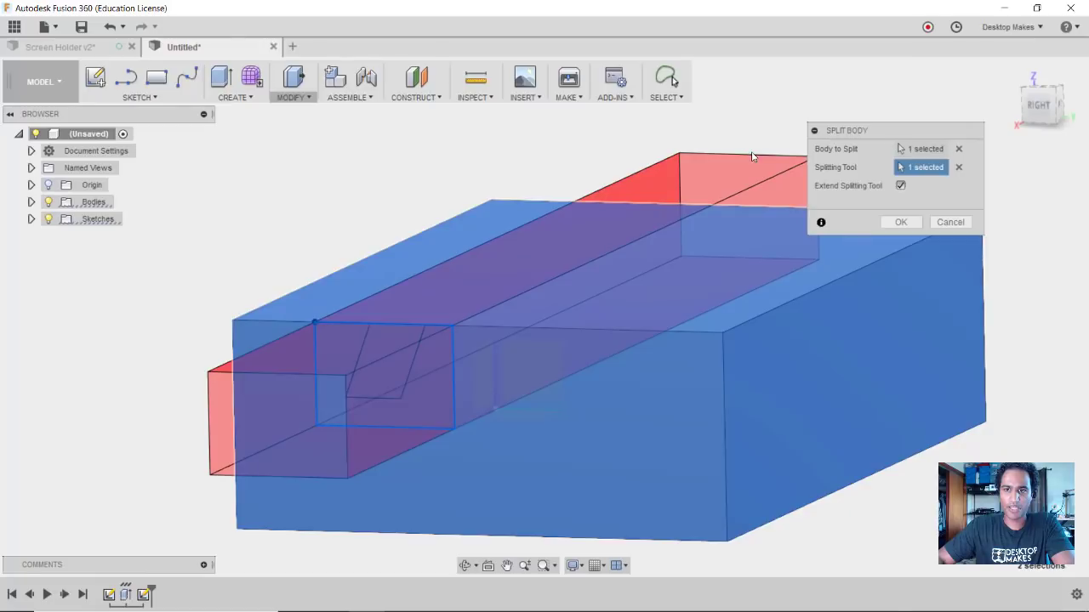
click(900, 186)
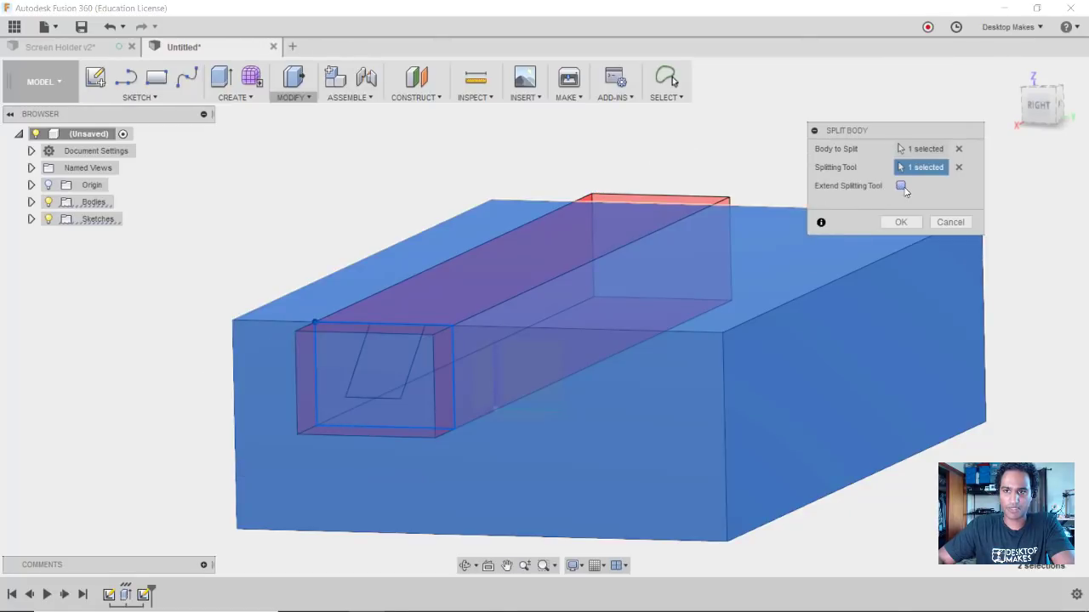
click(900, 222)
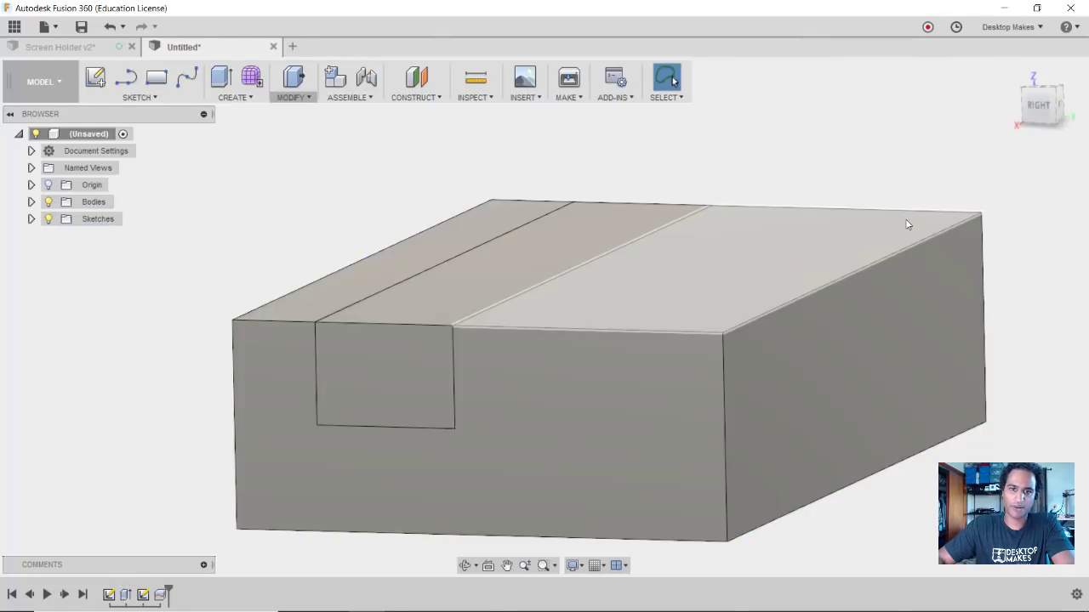
Expand Bodies, select Body2, and turn on sketch visibility to reveal the slot outline
click(30, 202)
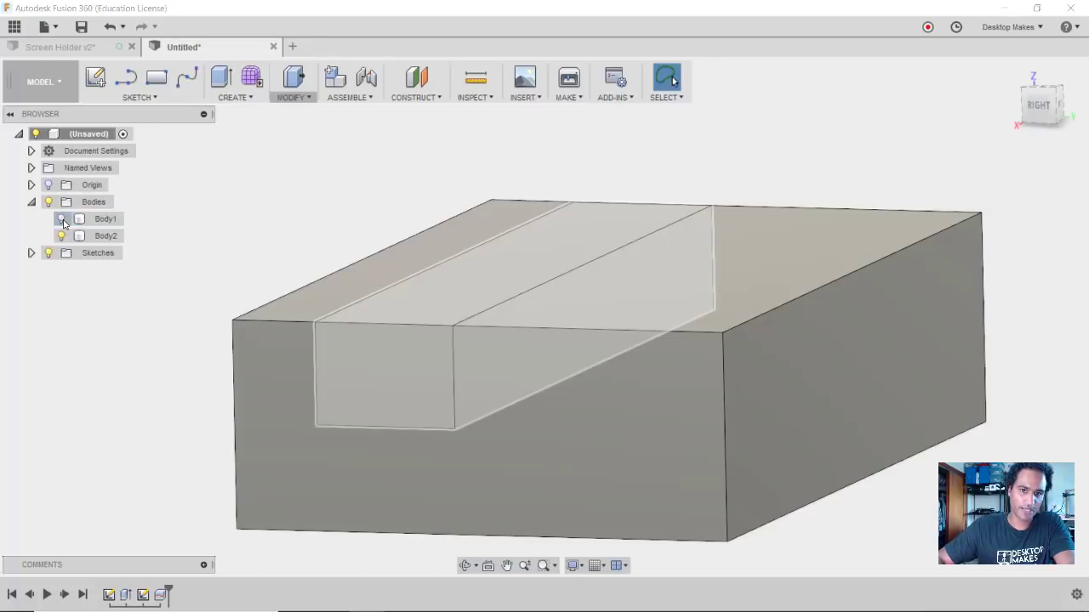
click(61, 219)
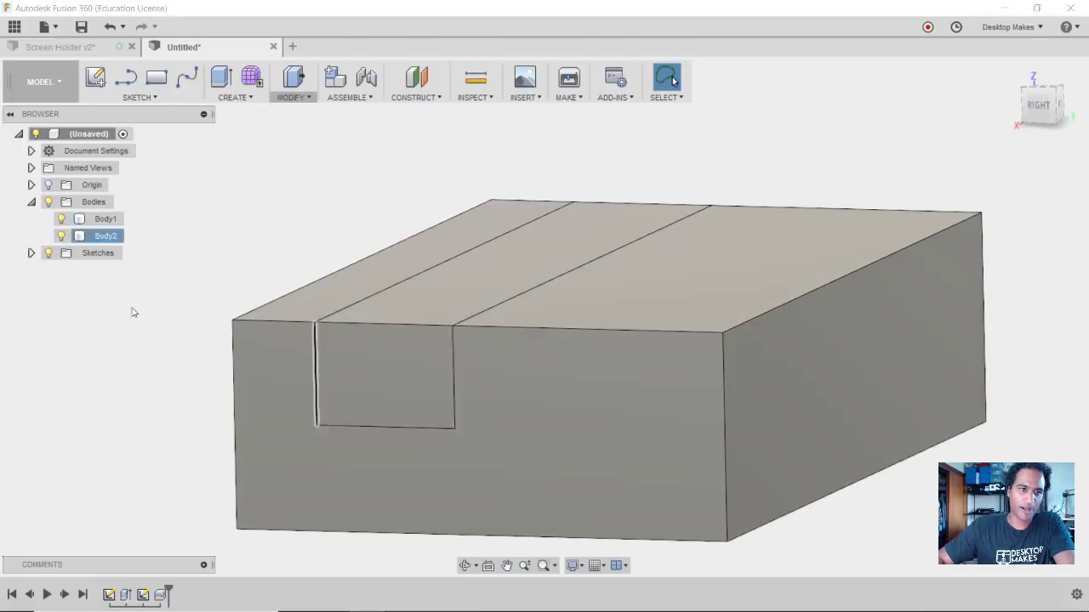
click(31, 253)
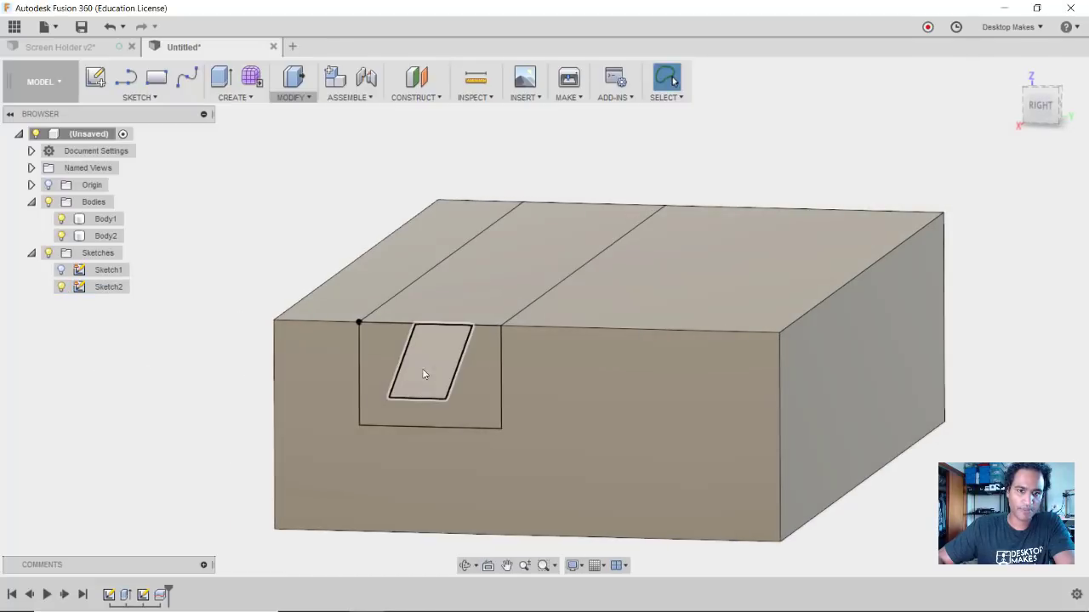
click(425, 374)
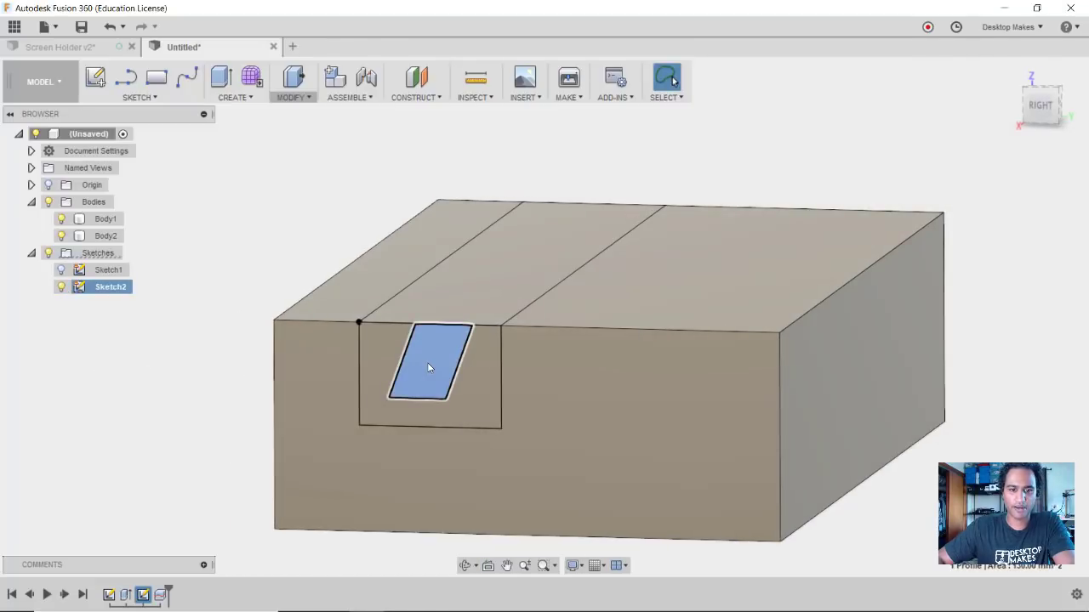
click(219, 77)
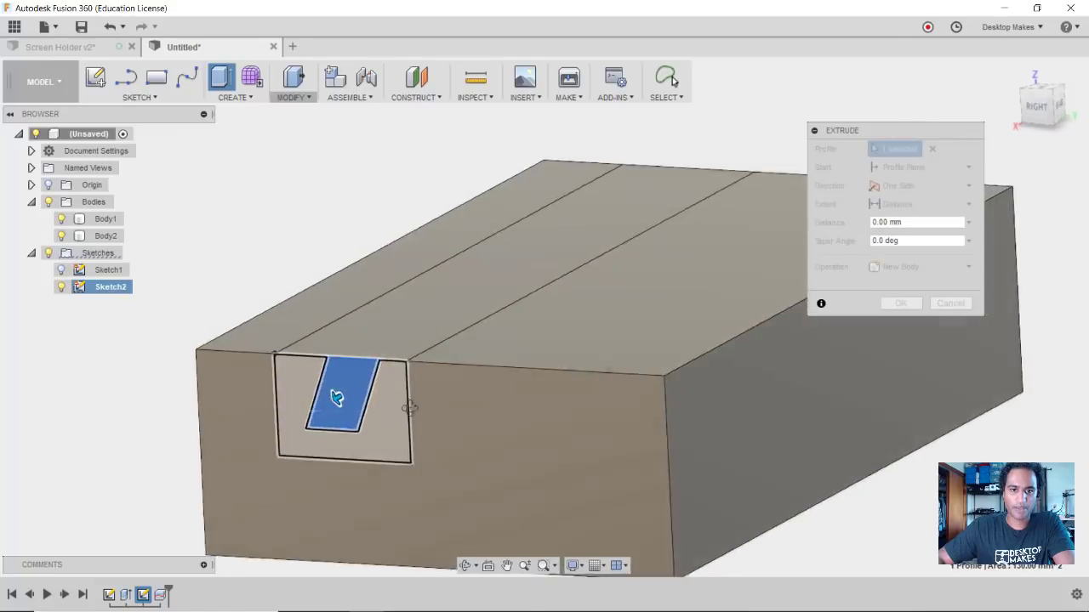
drag(408, 408, 579, 285)
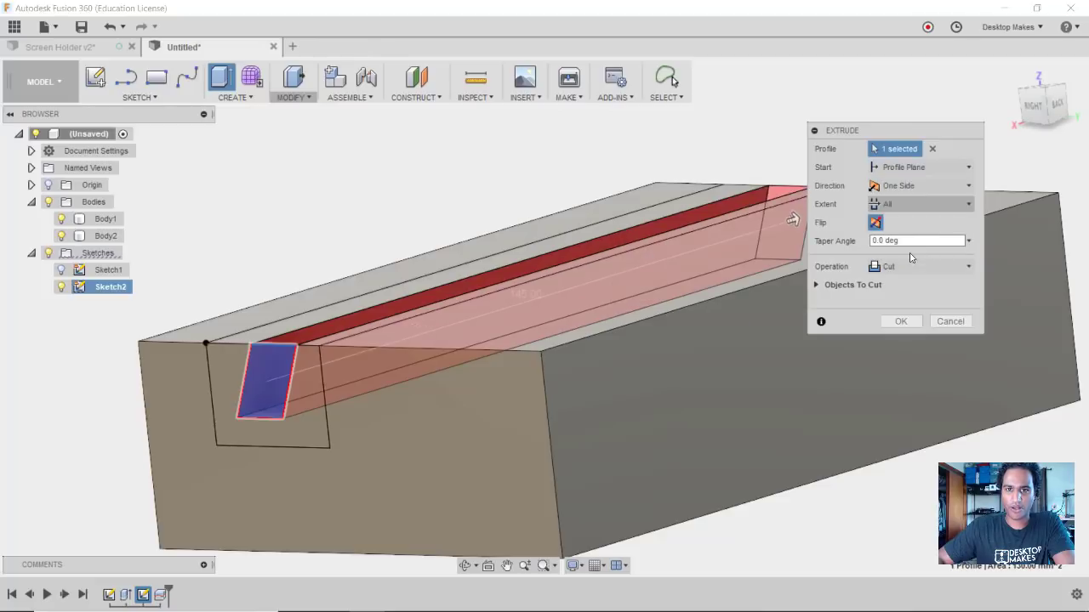
click(901, 321)
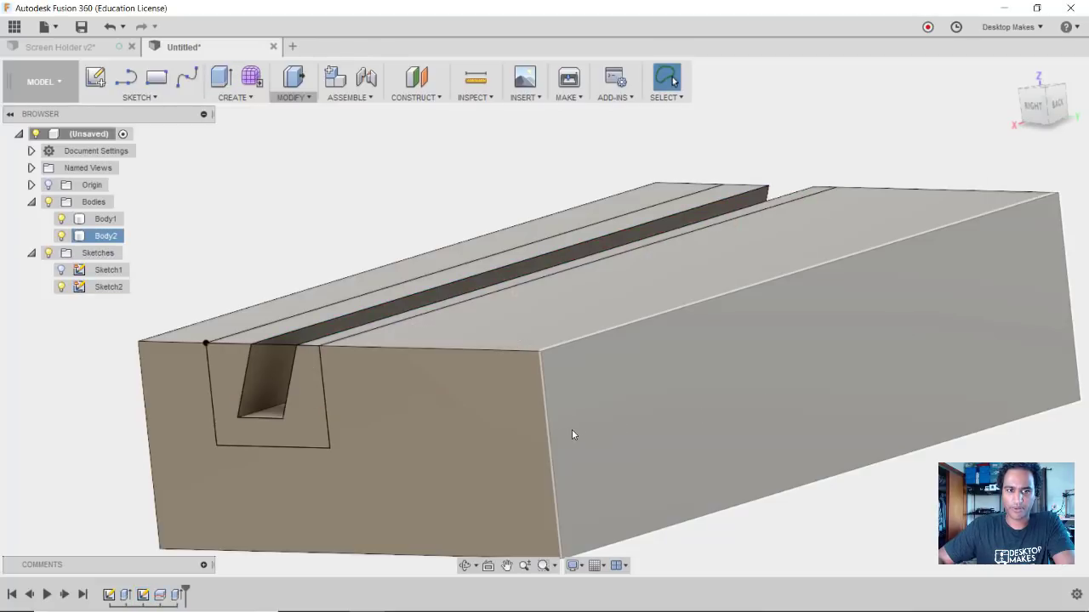
drag(573, 434, 496, 446)
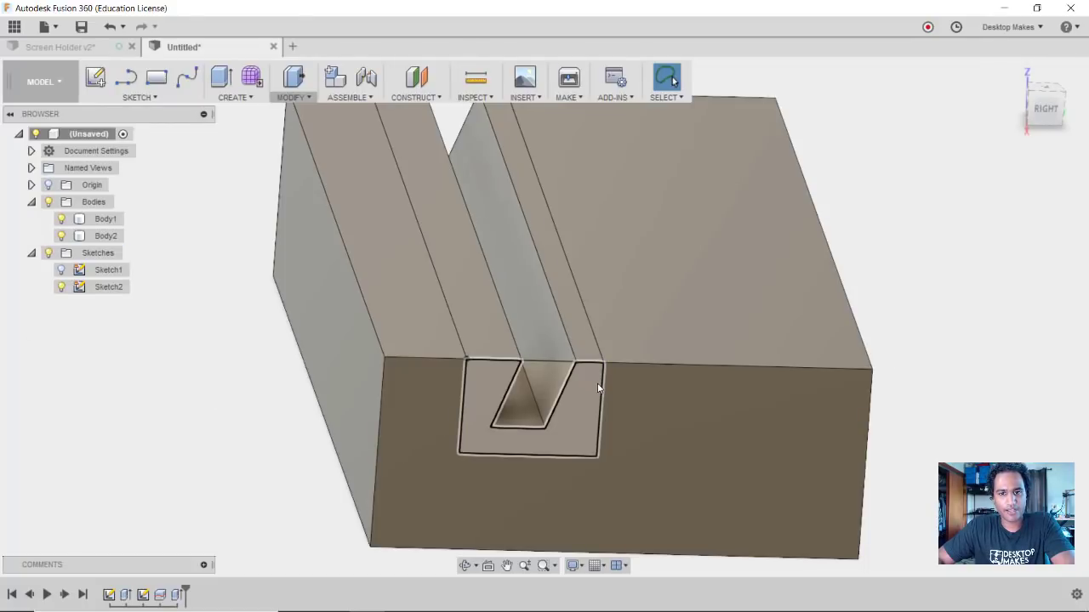
Hide the Body2 block and rename Body1 to 'Insert'
drag(598, 389, 591, 320)
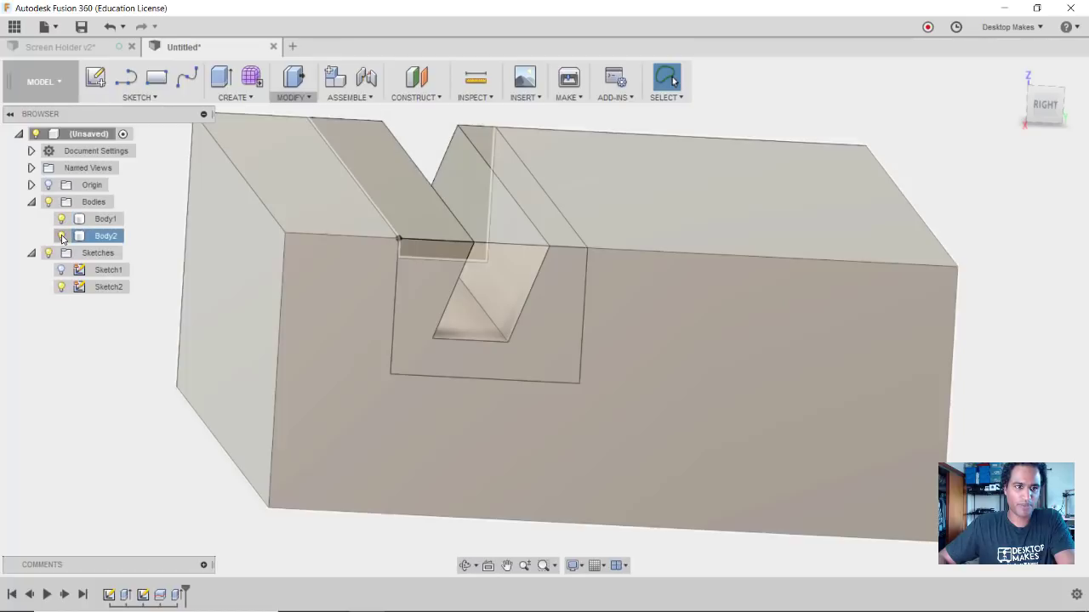
click(61, 236)
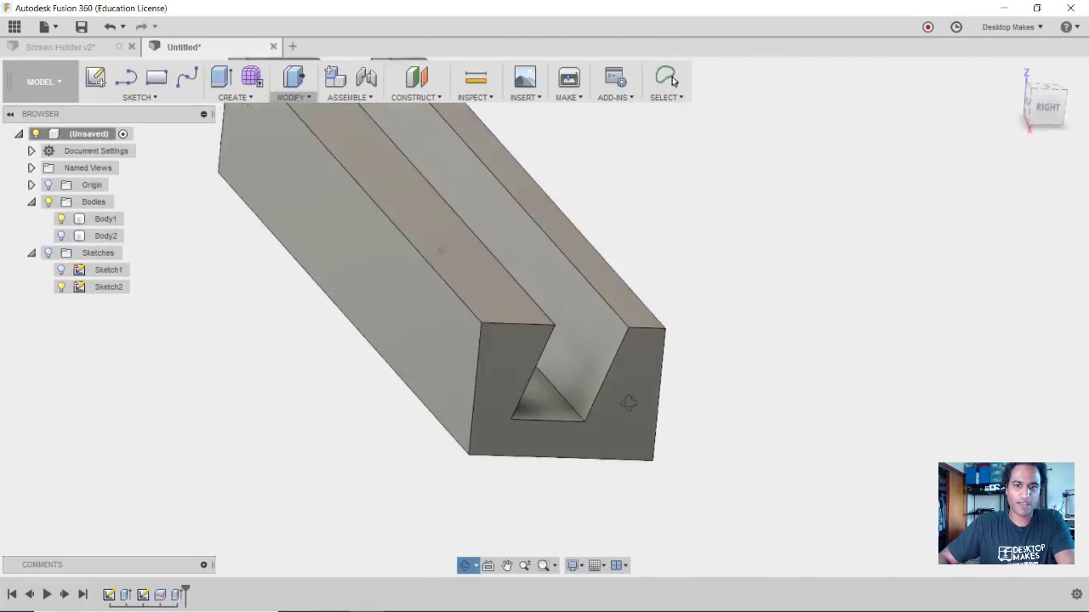
click(105, 219)
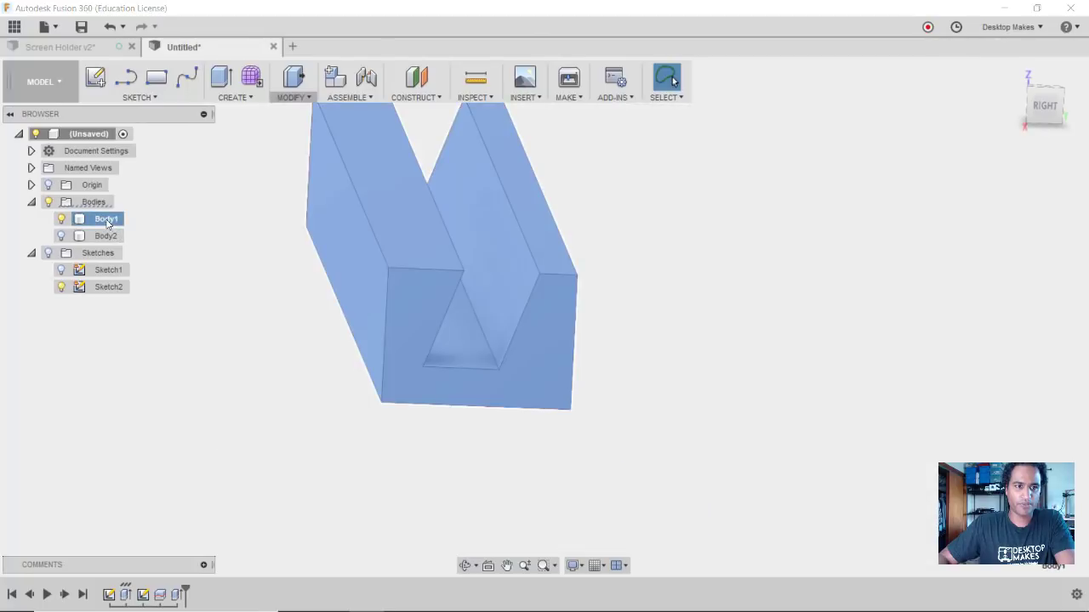
double_click(107, 219)
text(Insert)
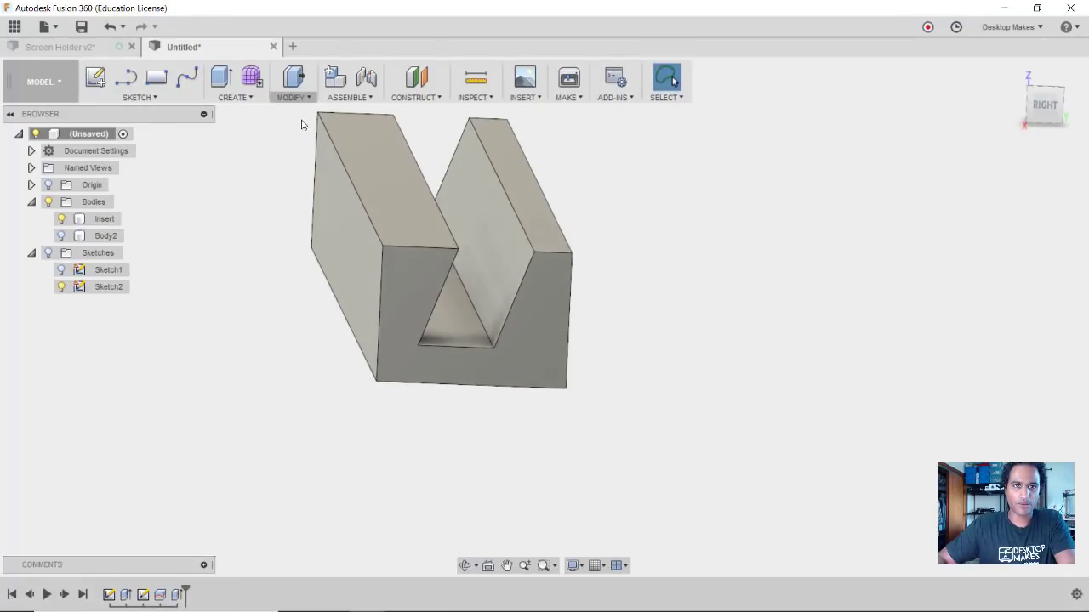
Press-pull the Insert's outer faces by -0.2 mm, then show the block again
click(292, 81)
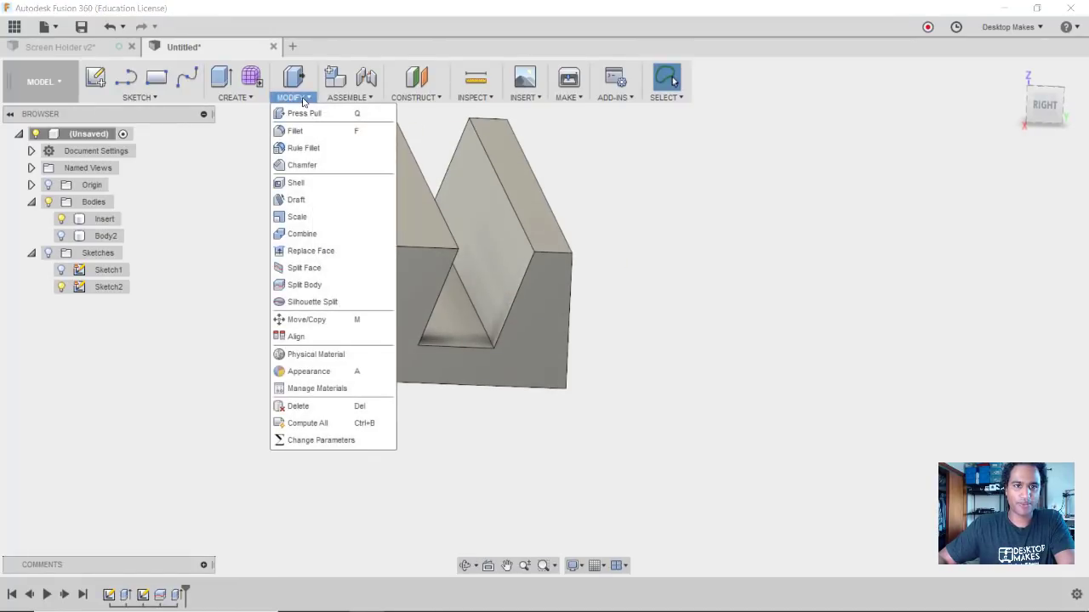
mouse_move(304, 113)
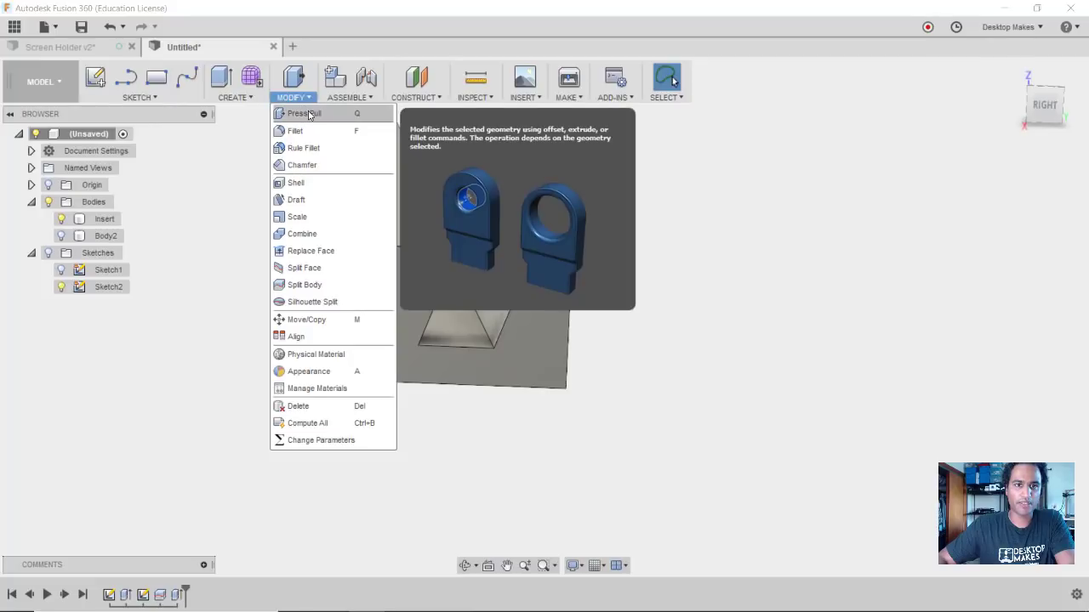
click(303, 113)
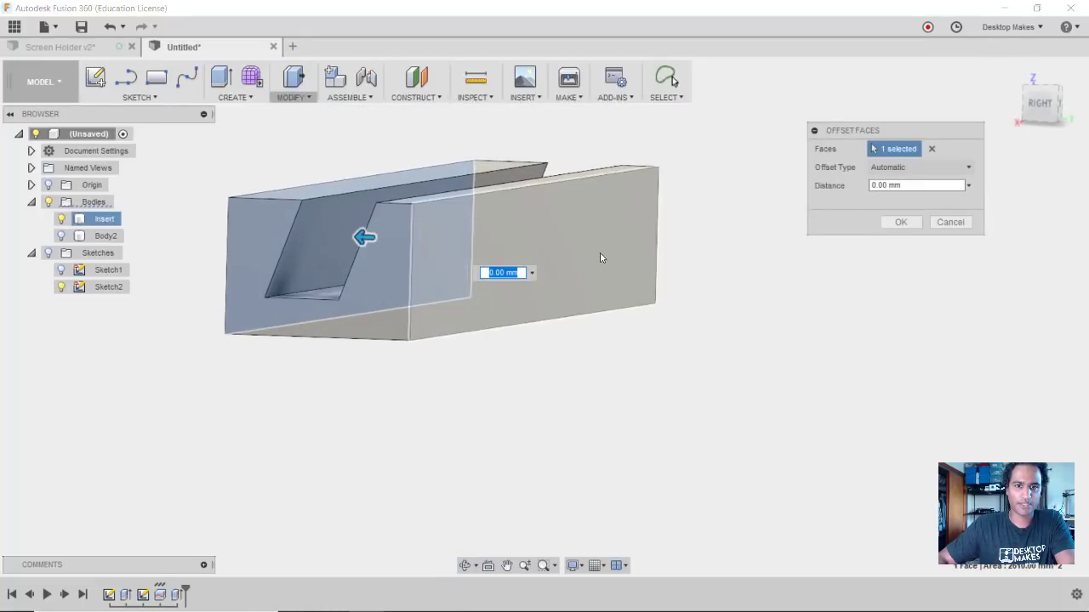
click(561, 247)
text(-0.2)
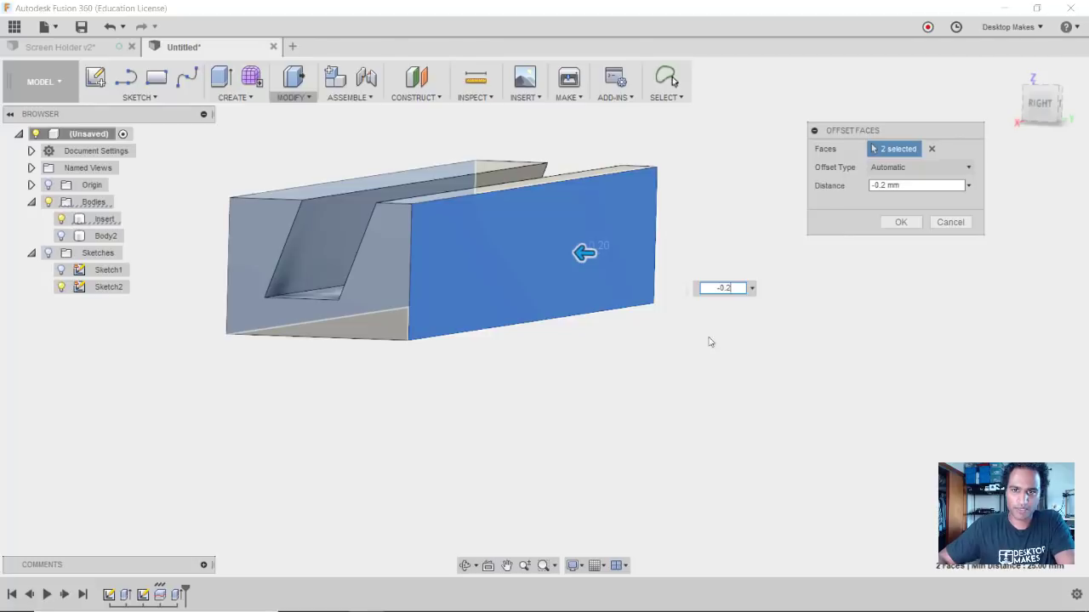
click(901, 222)
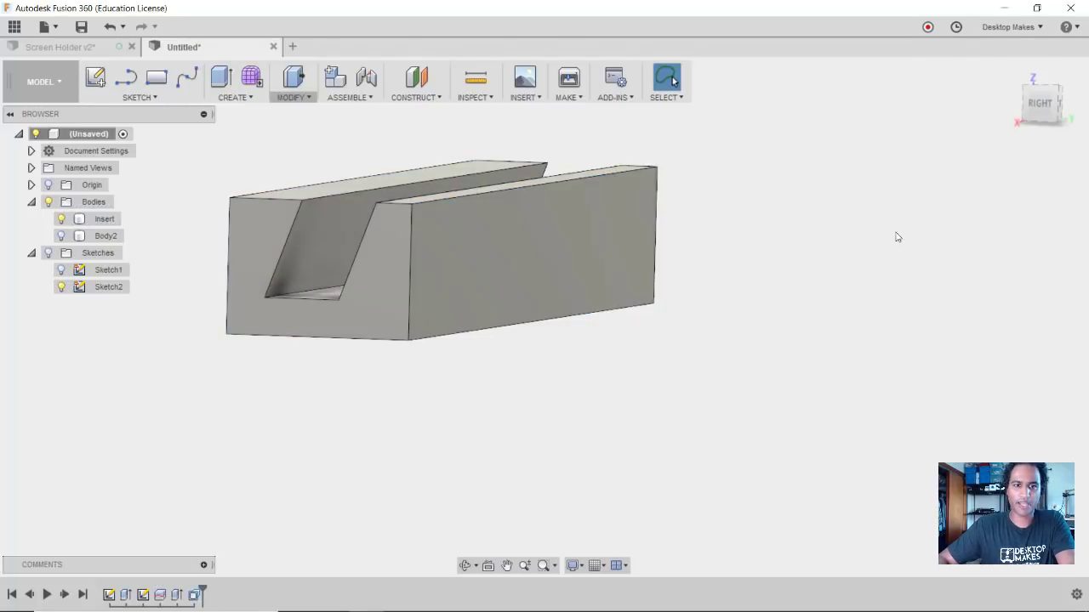
click(105, 236)
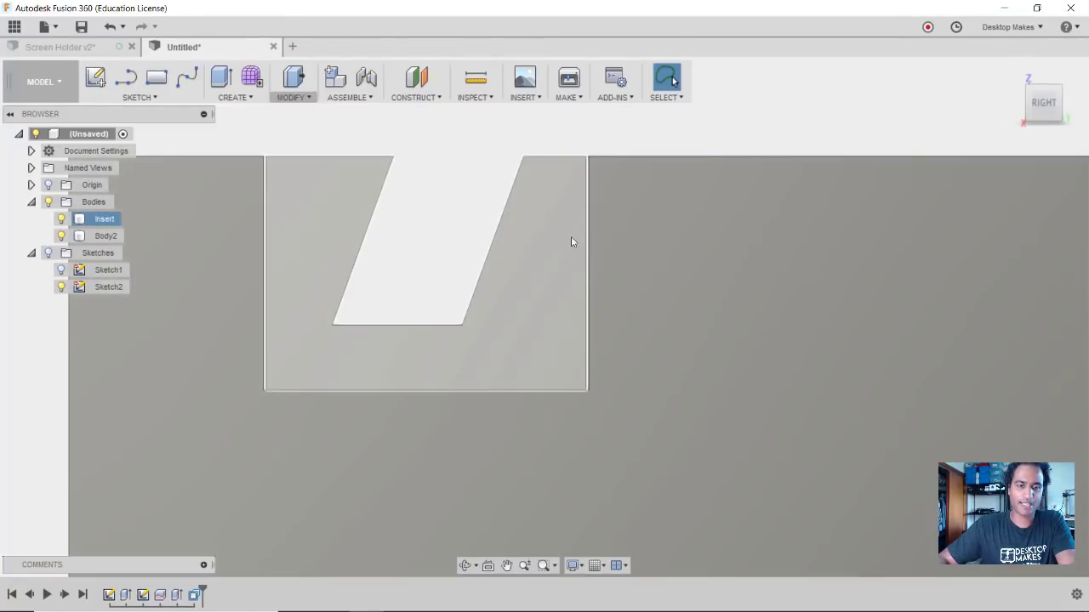
drag(426, 255, 596, 366)
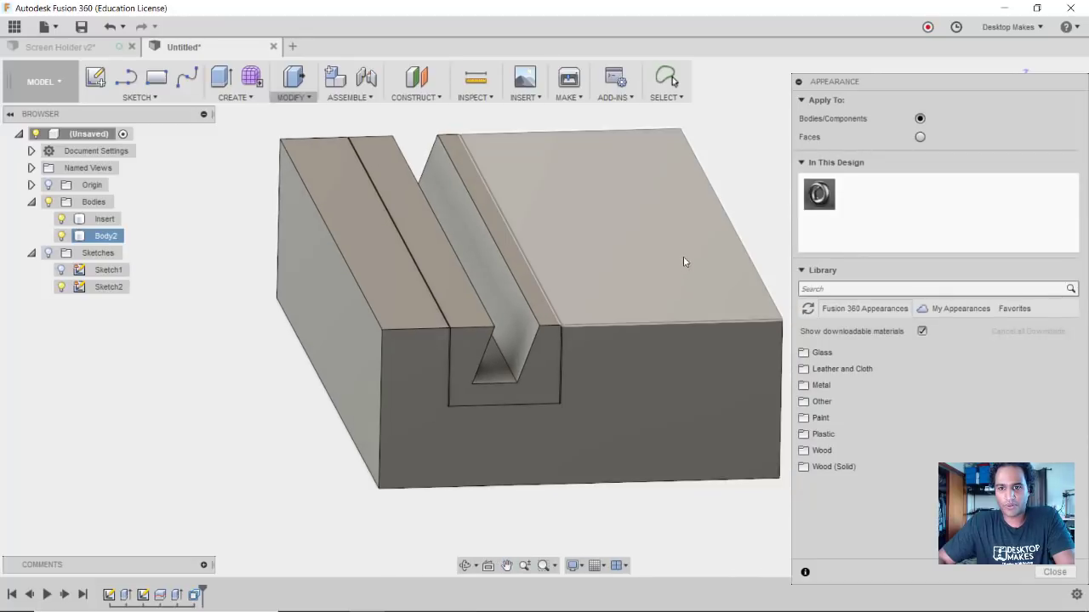
Apply a wood appearance to the block and orange glossy plastic to Insert, then close
click(821, 450)
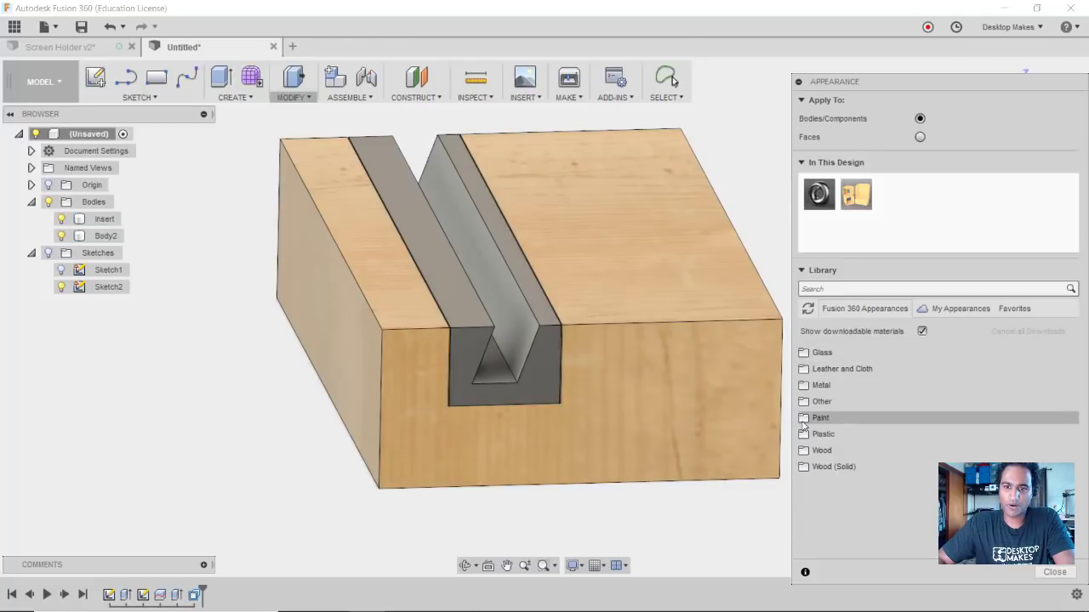
click(803, 434)
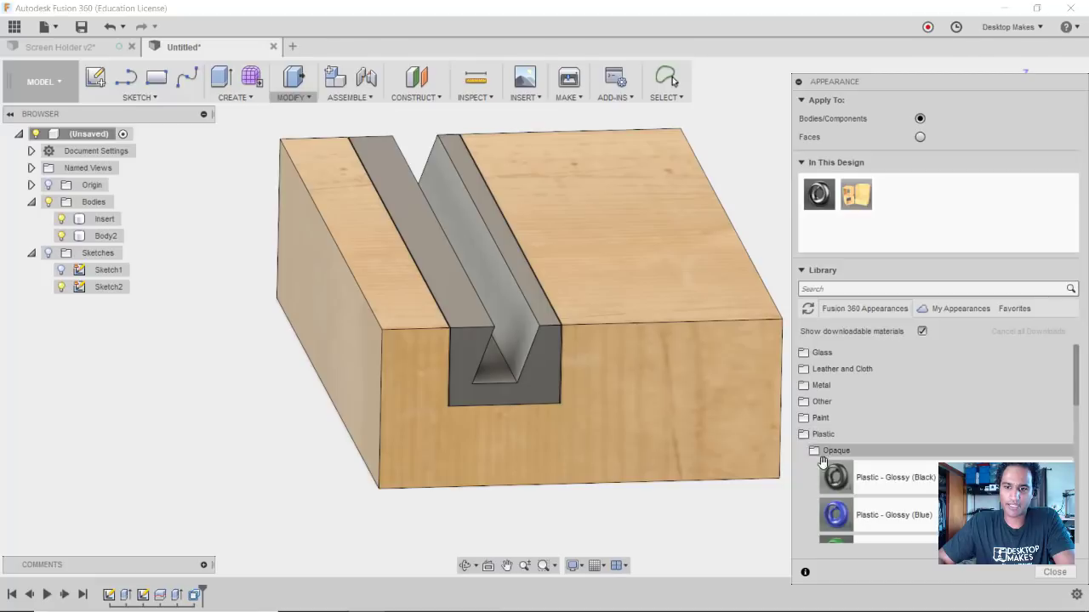
scroll(down, 3)
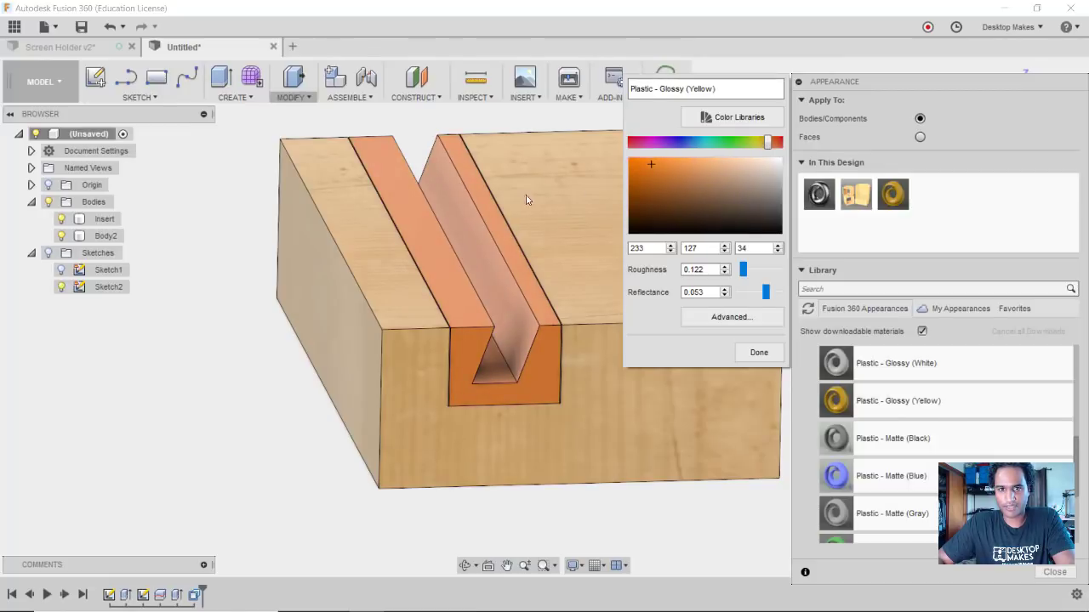
click(650, 163)
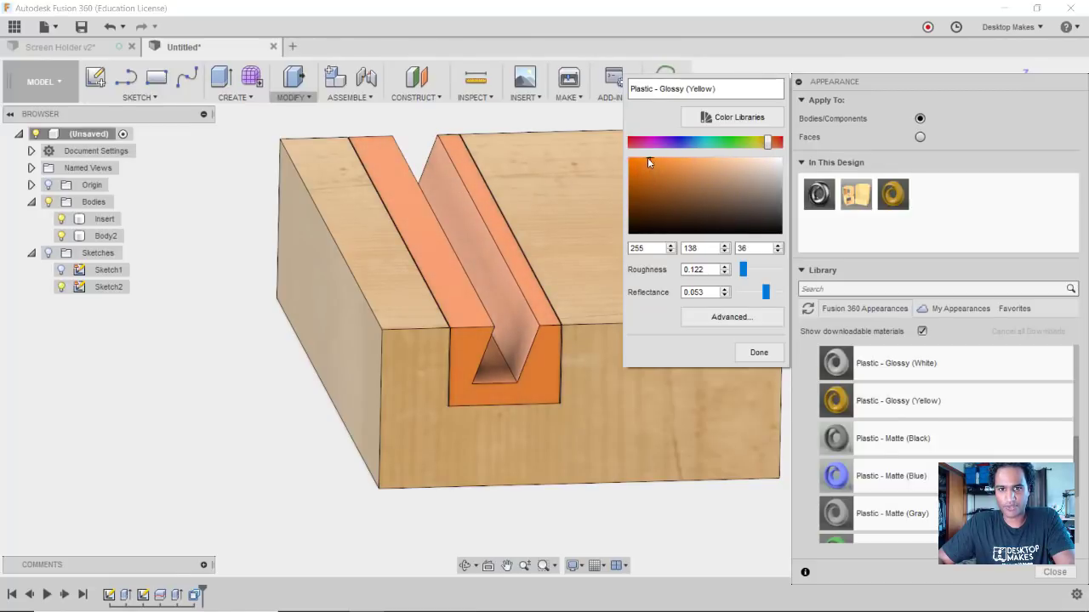
click(638, 164)
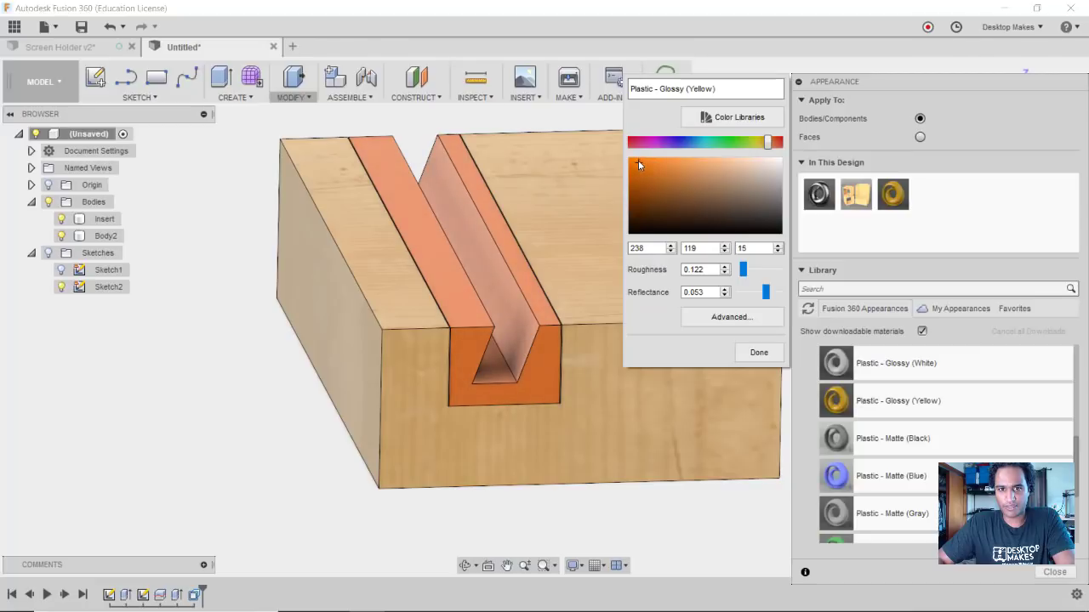
click(635, 162)
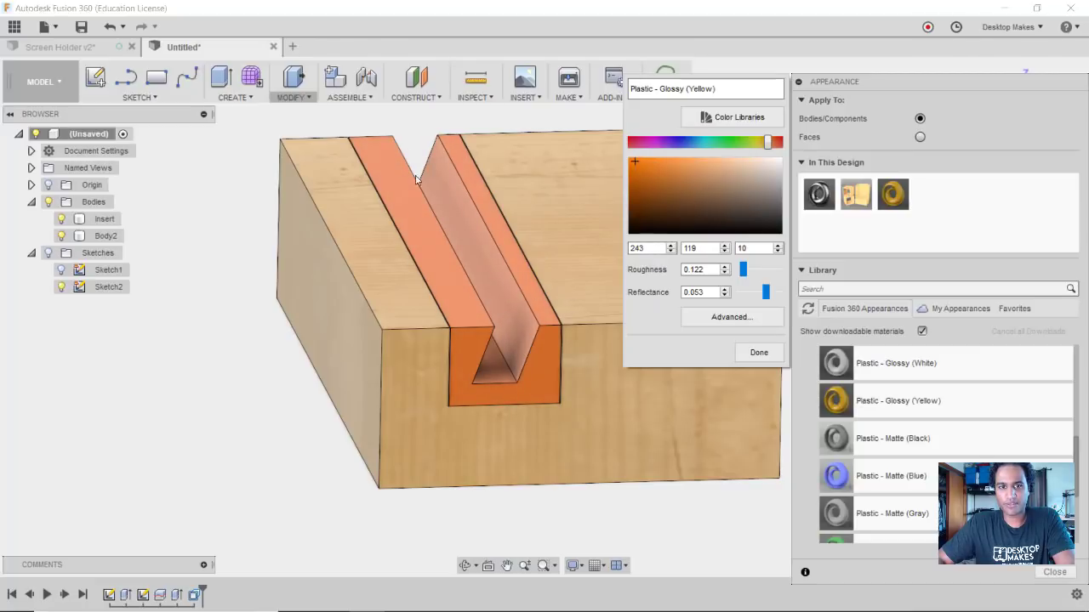
click(758, 352)
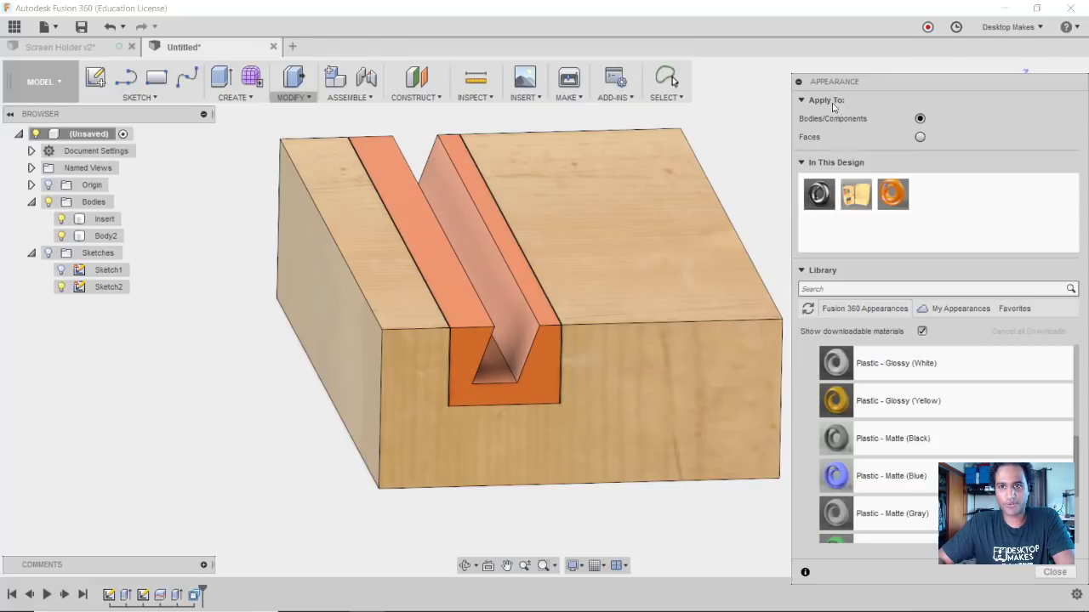
click(1054, 573)
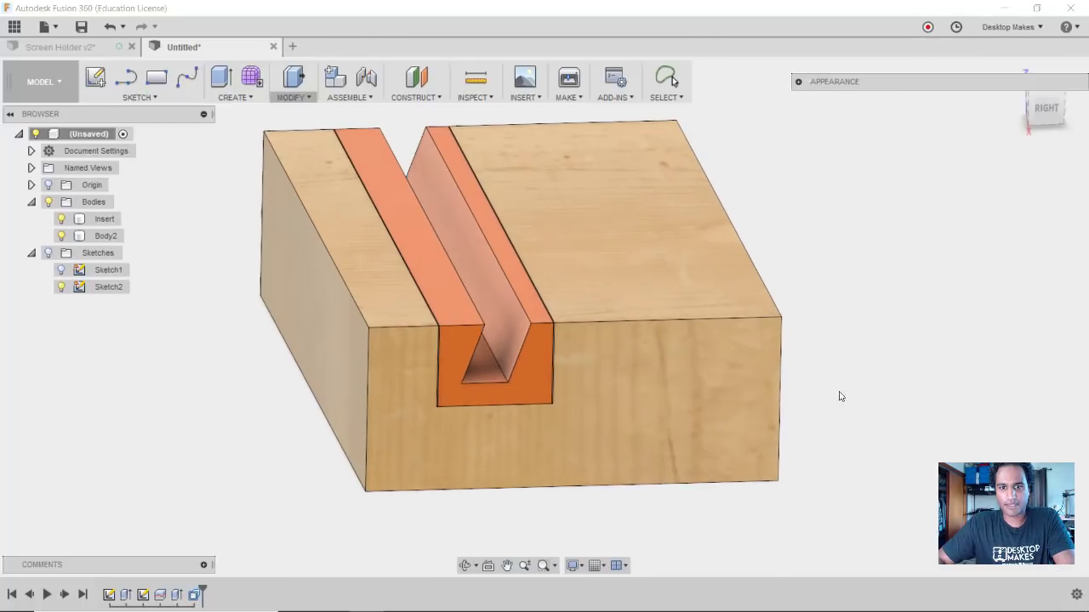
drag(840, 397, 899, 367)
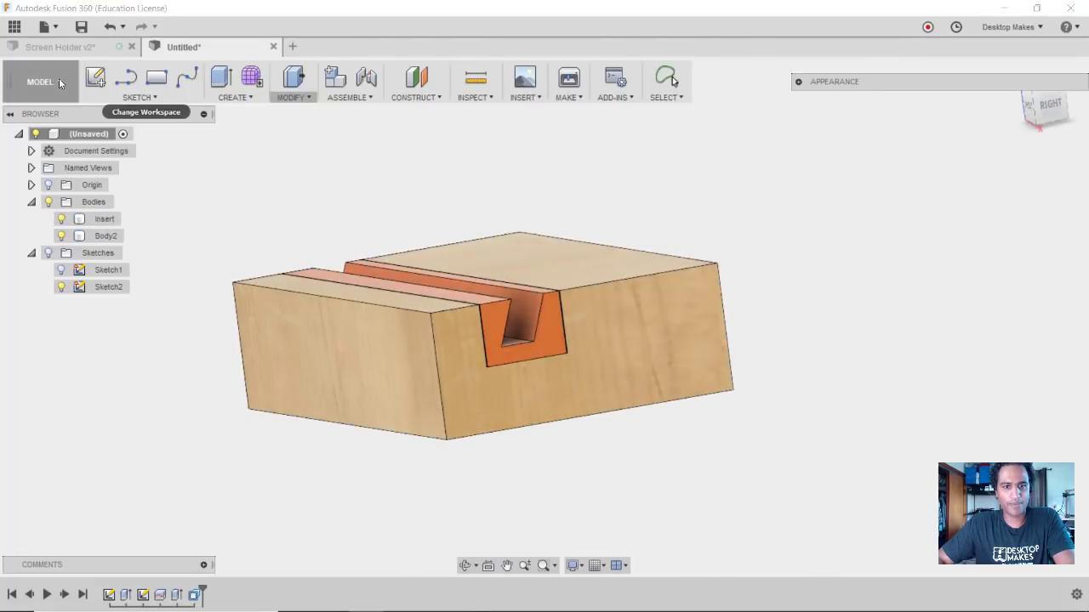
click(104, 219)
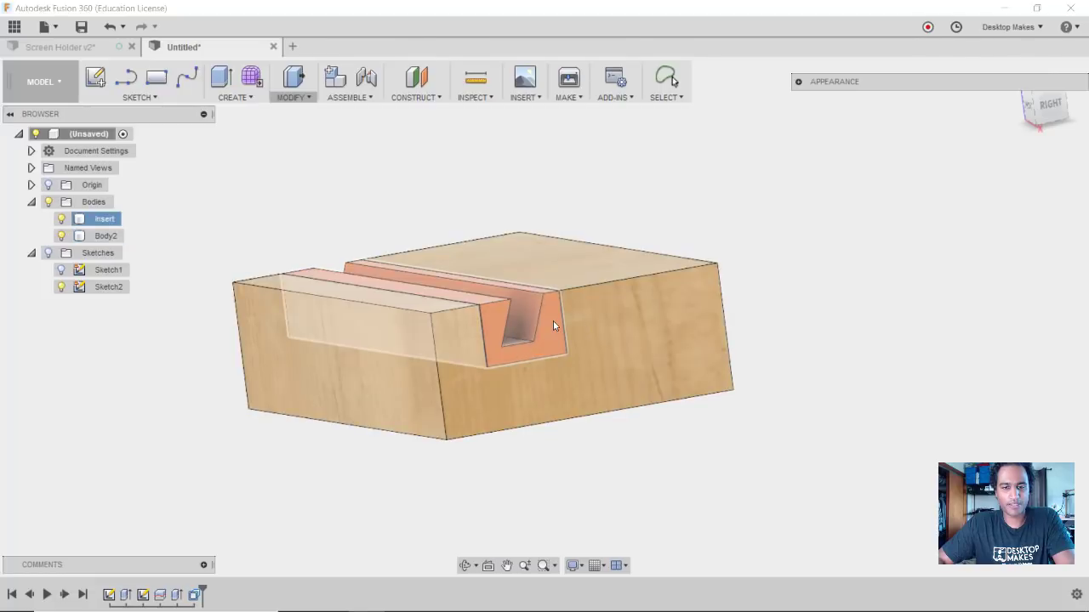